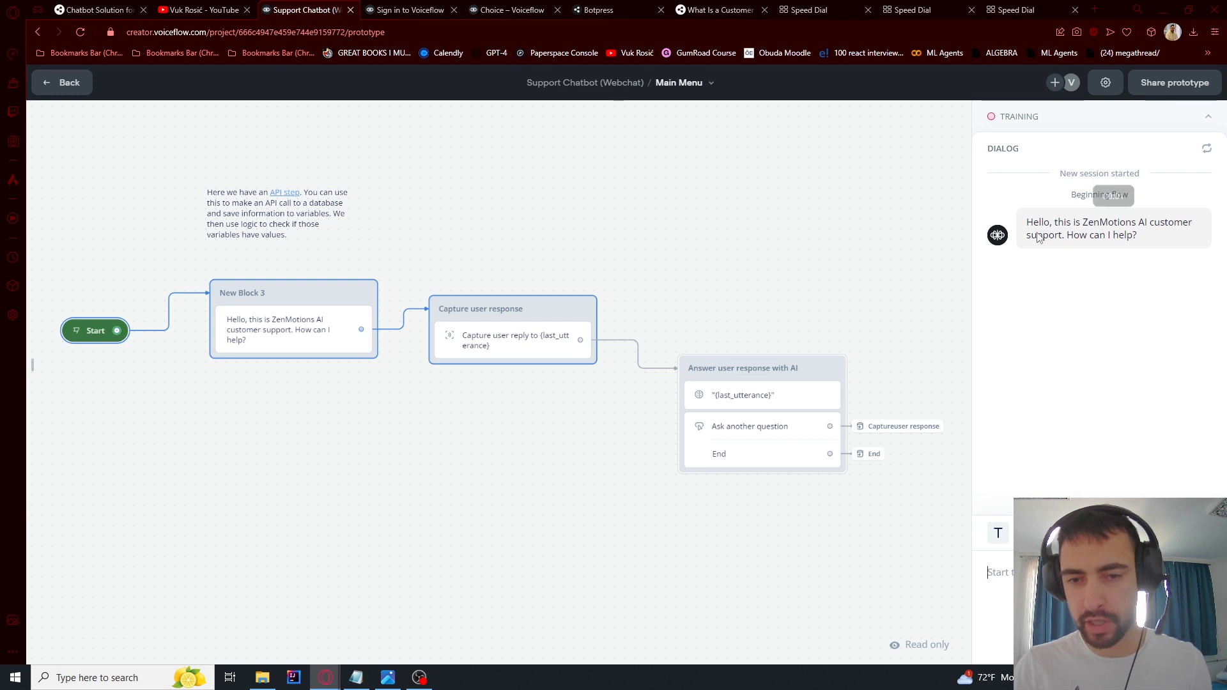
{"action": "mouse_move", "coordinate": [1122, 233]}
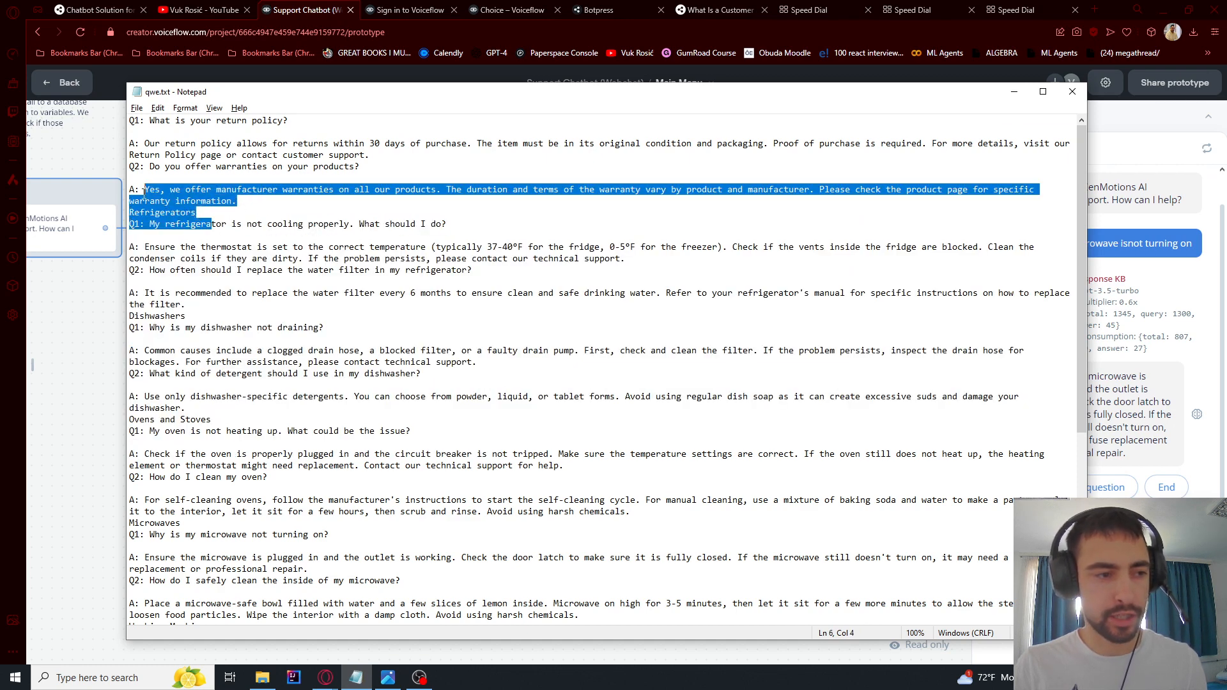
Scroll the prototype test chat and choose to ask another question.
{"action": "scroll", "scroll_direction": "down", "scroll_amount": 3}
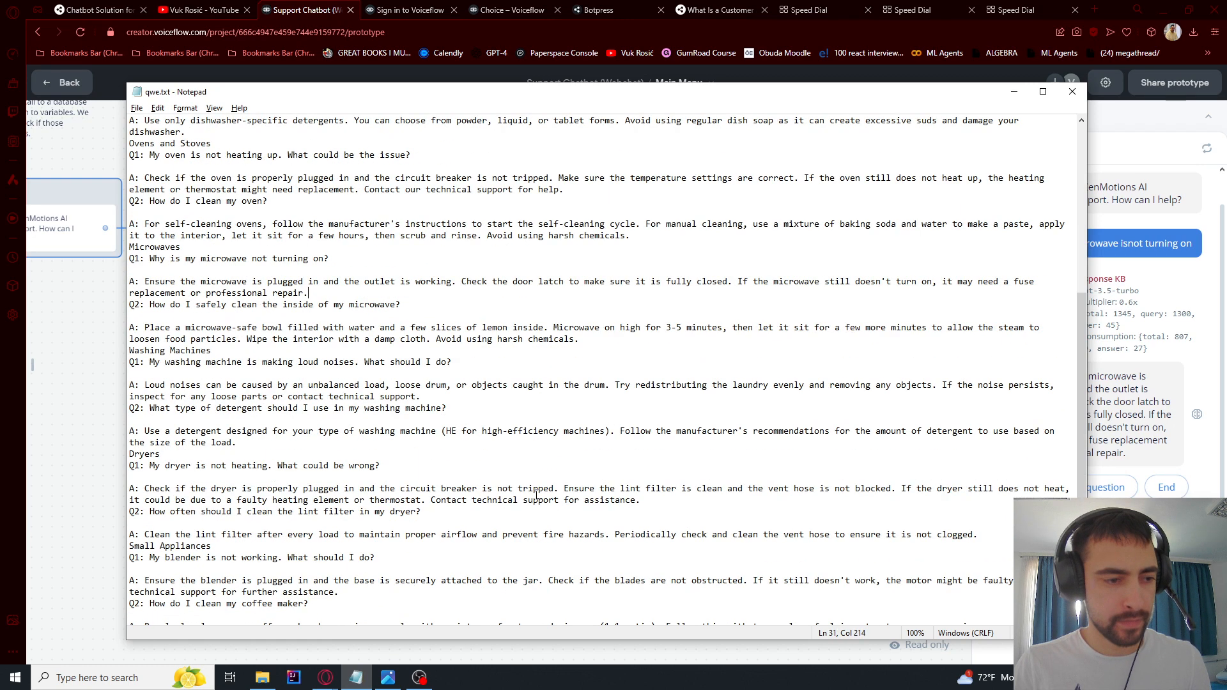
{"action": "left_click", "coordinate": [470, 368]}
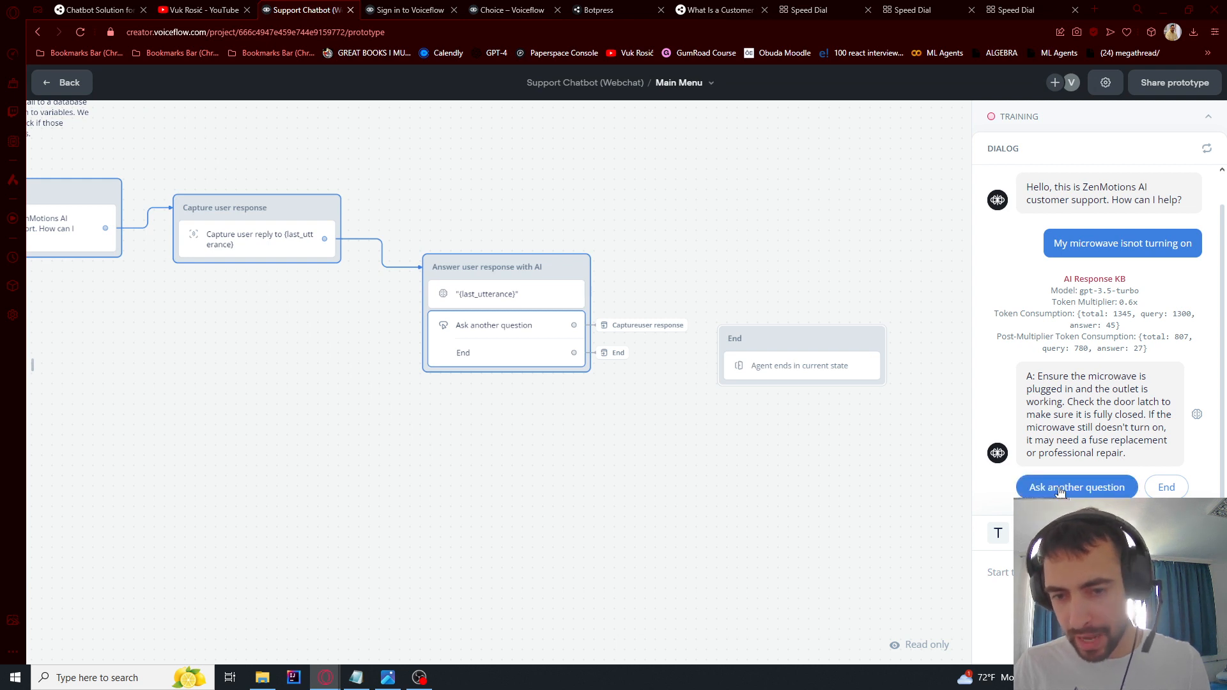
{"action": "left_click", "coordinate": [1077, 487]}
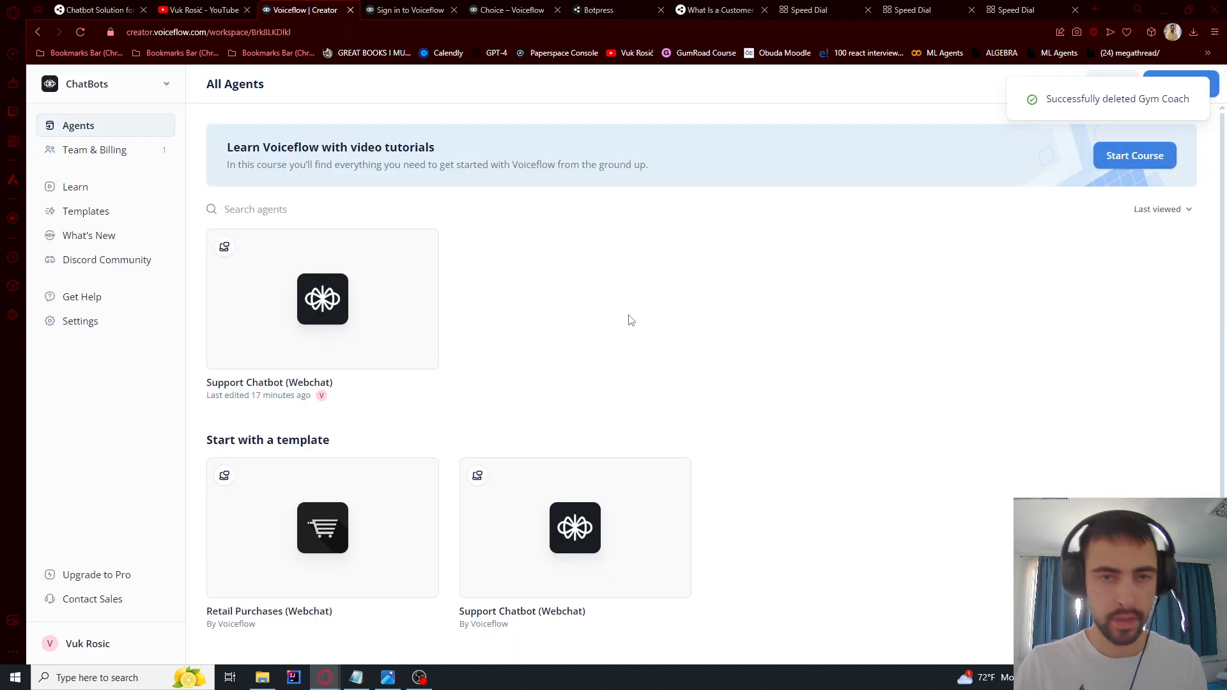
{"action": "mouse_move", "coordinate": [820, 320]}
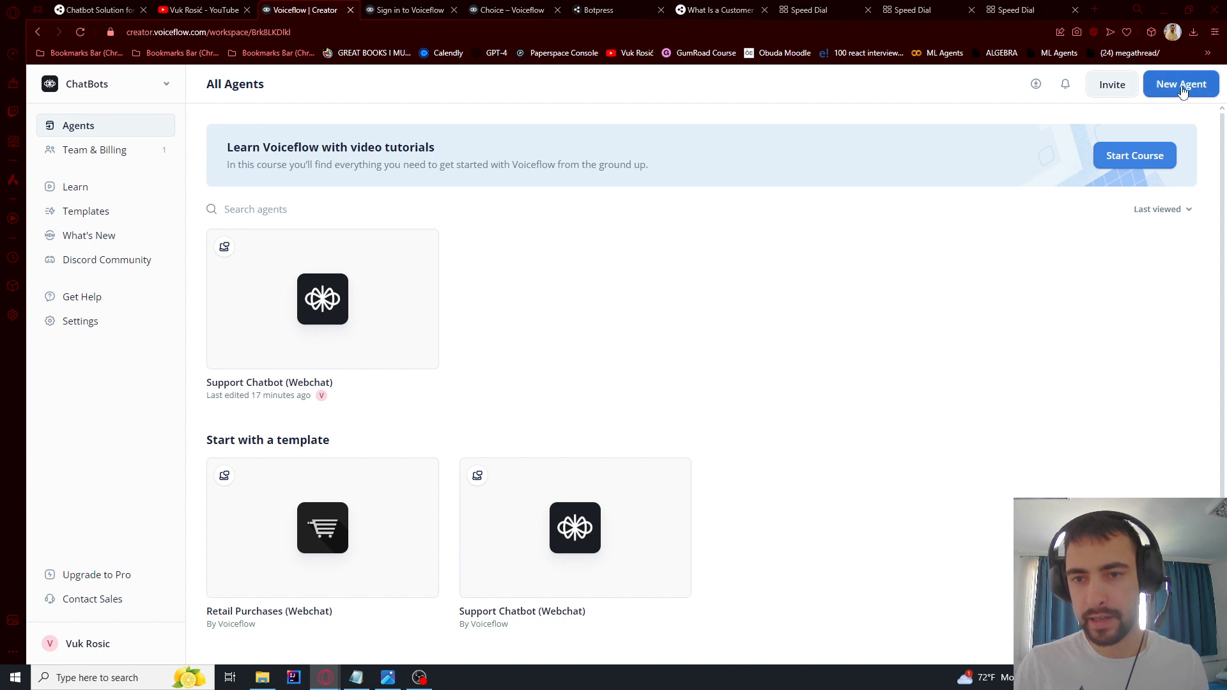
Start a new agent named Cust Support, pick its modality, and confirm creation.
{"action": "left_click", "coordinate": [1181, 84]}
{"action": "type", "text": "Cust Sup"}
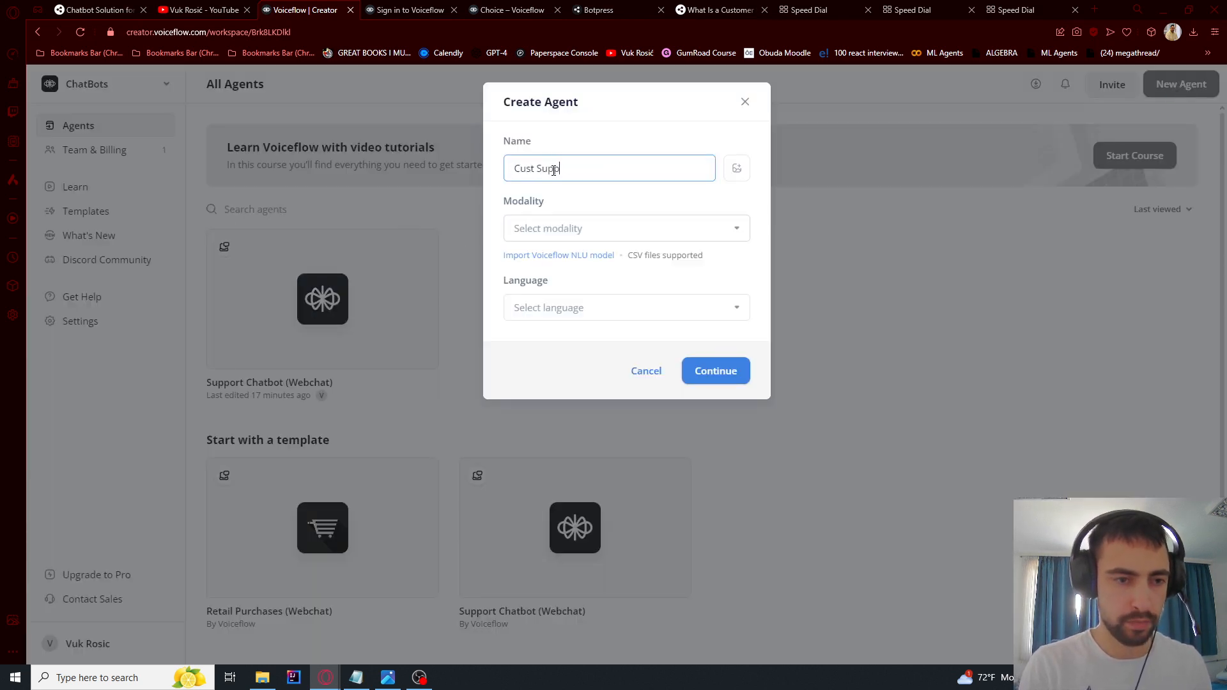
{"action": "left_click", "coordinate": [714, 370]}
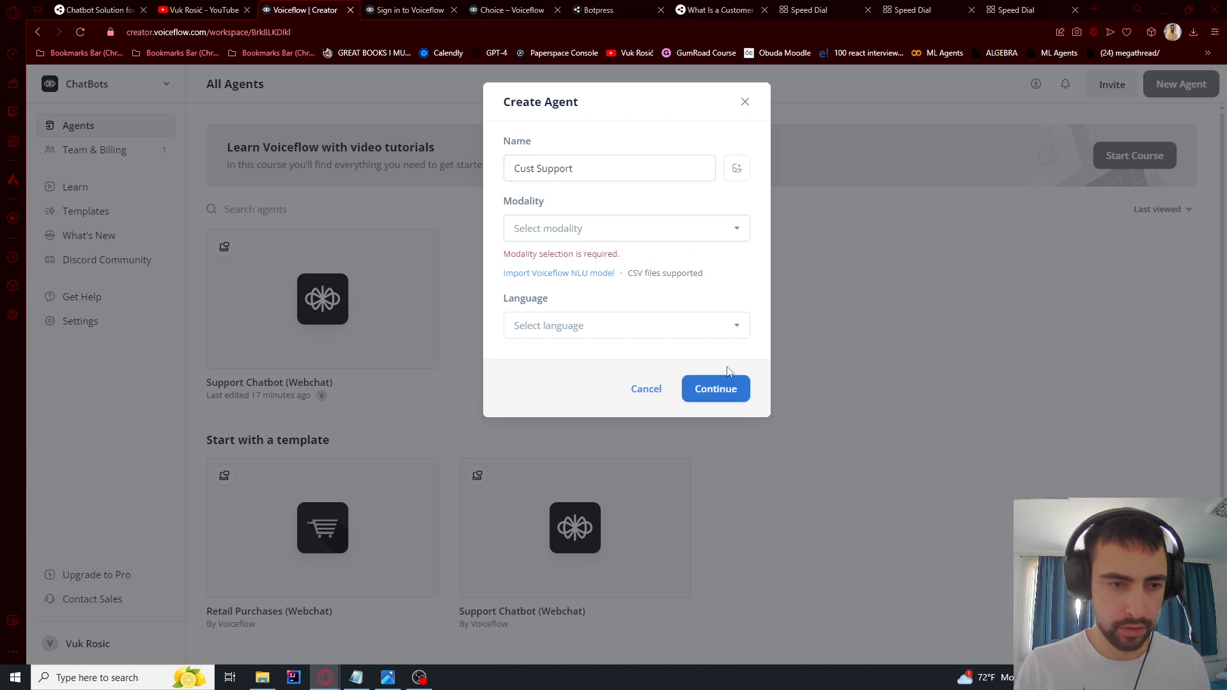
{"action": "left_click", "coordinate": [625, 228]}
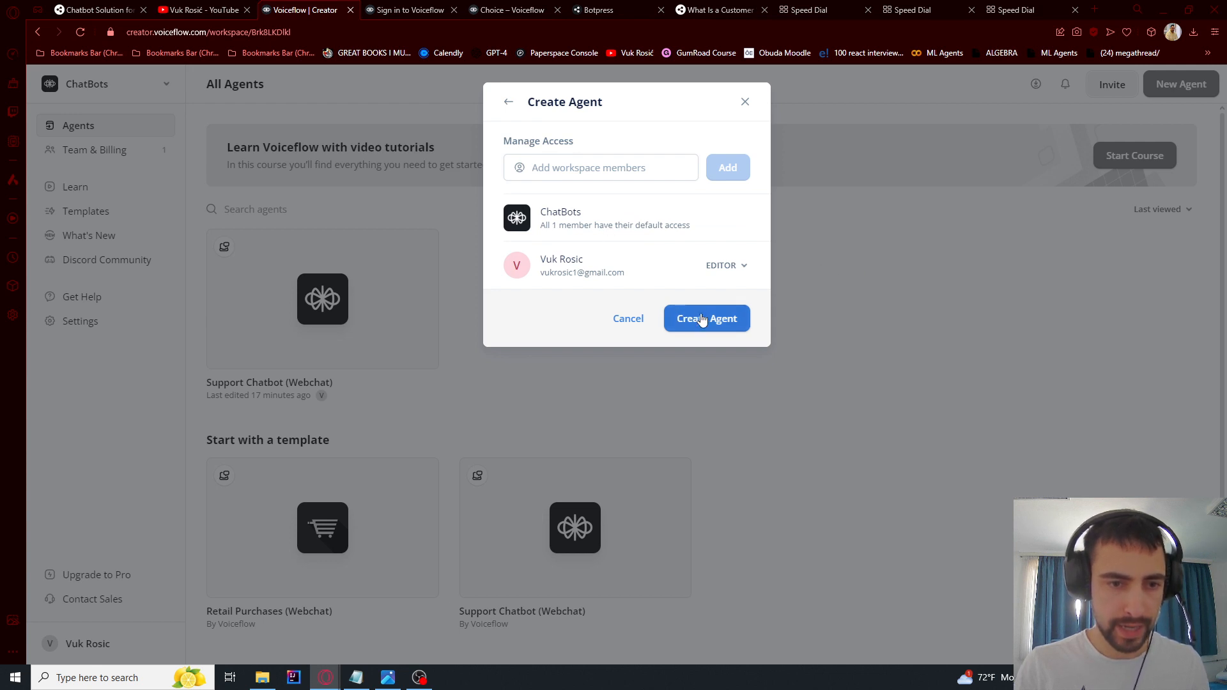
{"action": "left_click", "coordinate": [706, 318]}
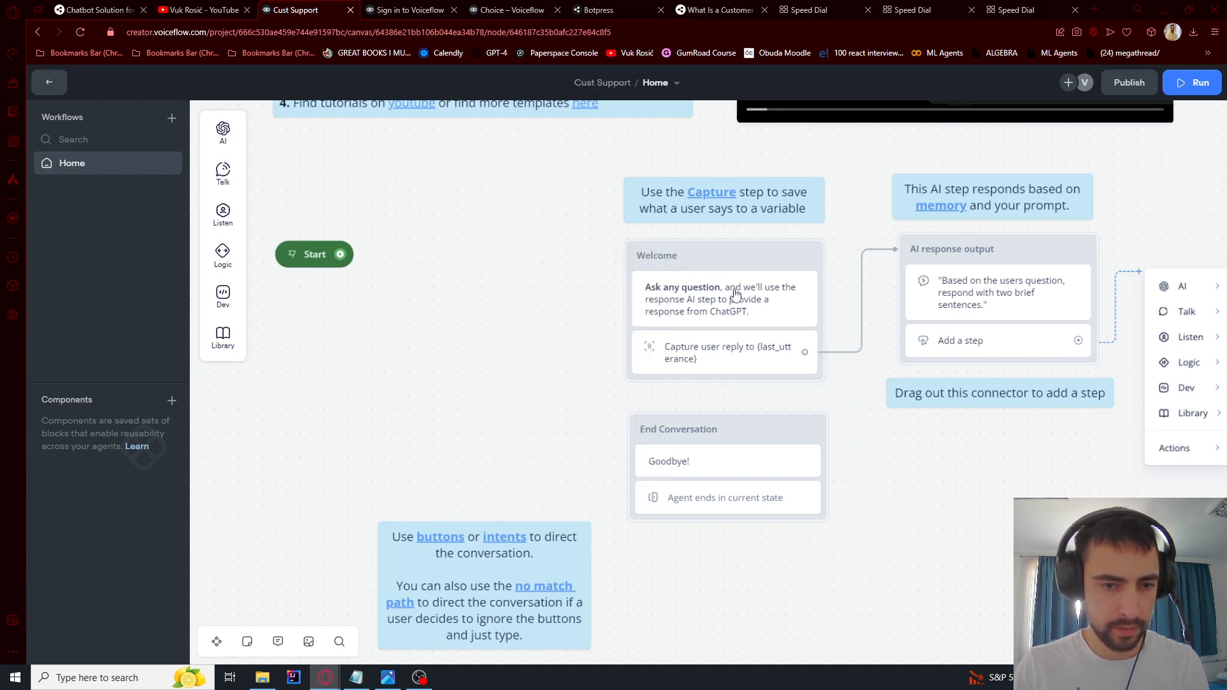
Add a Text block named First message after Start with the ZenMotions greeting.
{"action": "left_click_drag", "start_coordinate": [736, 296], "coordinate": [924, 296]}
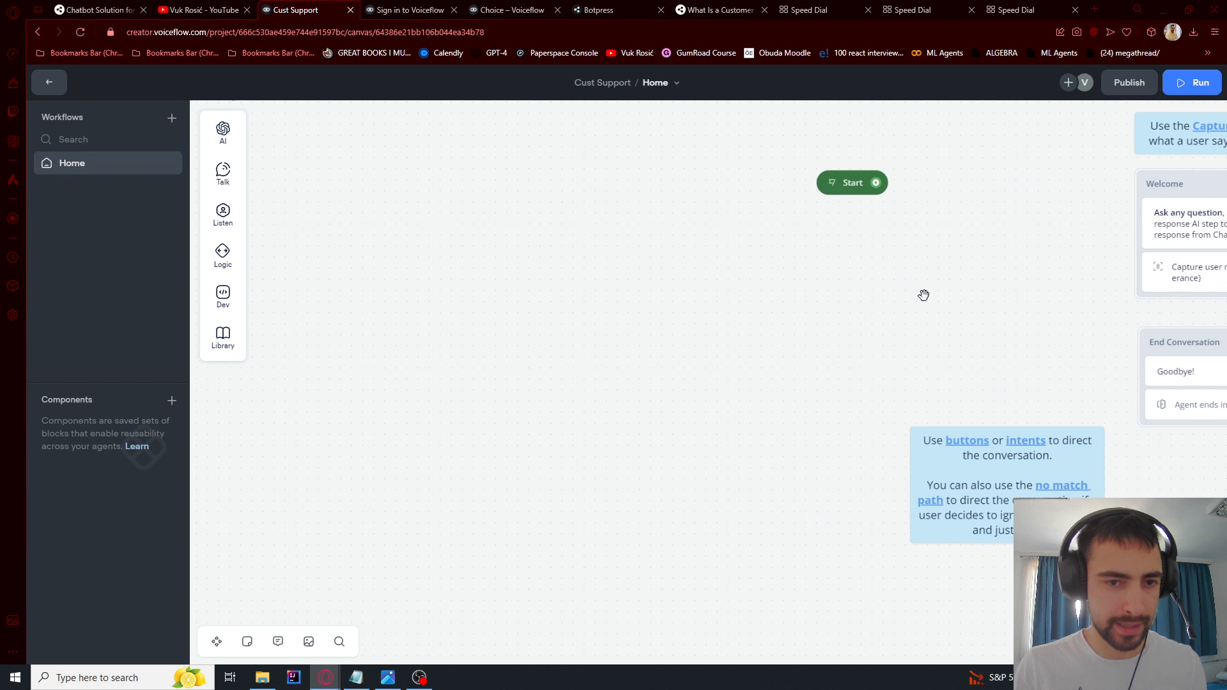
{"action": "left_click_drag", "start_coordinate": [923, 295], "coordinate": [579, 265]}
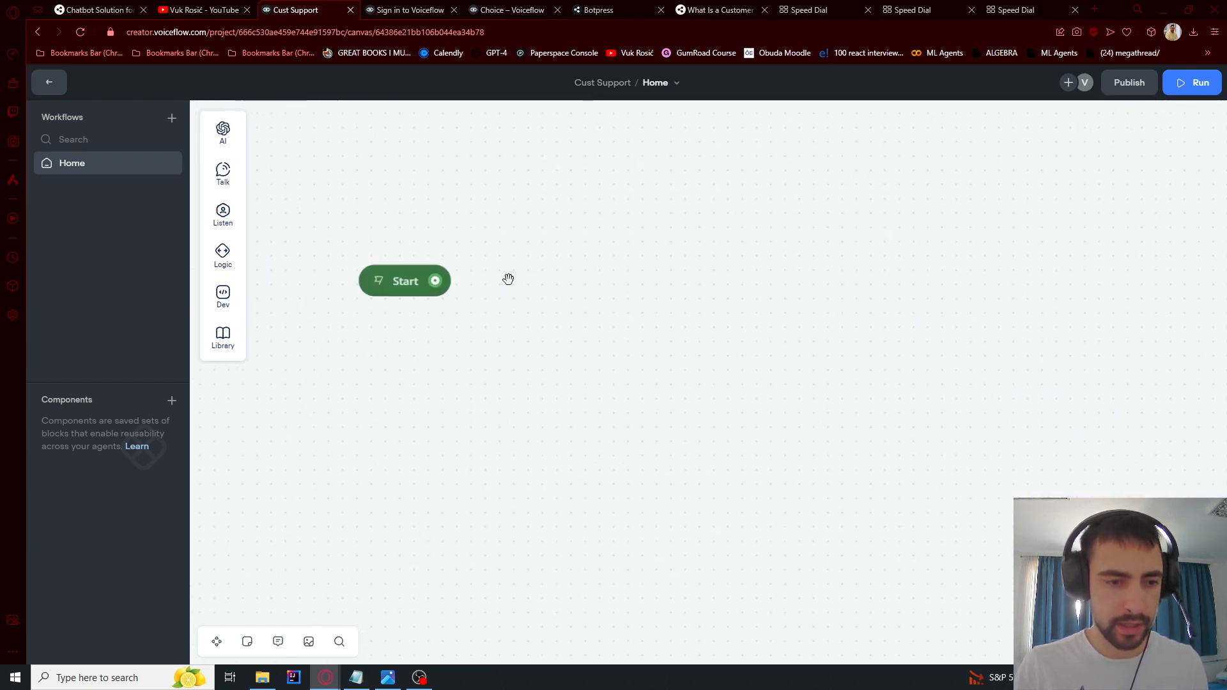
{"action": "left_click", "coordinate": [223, 172]}
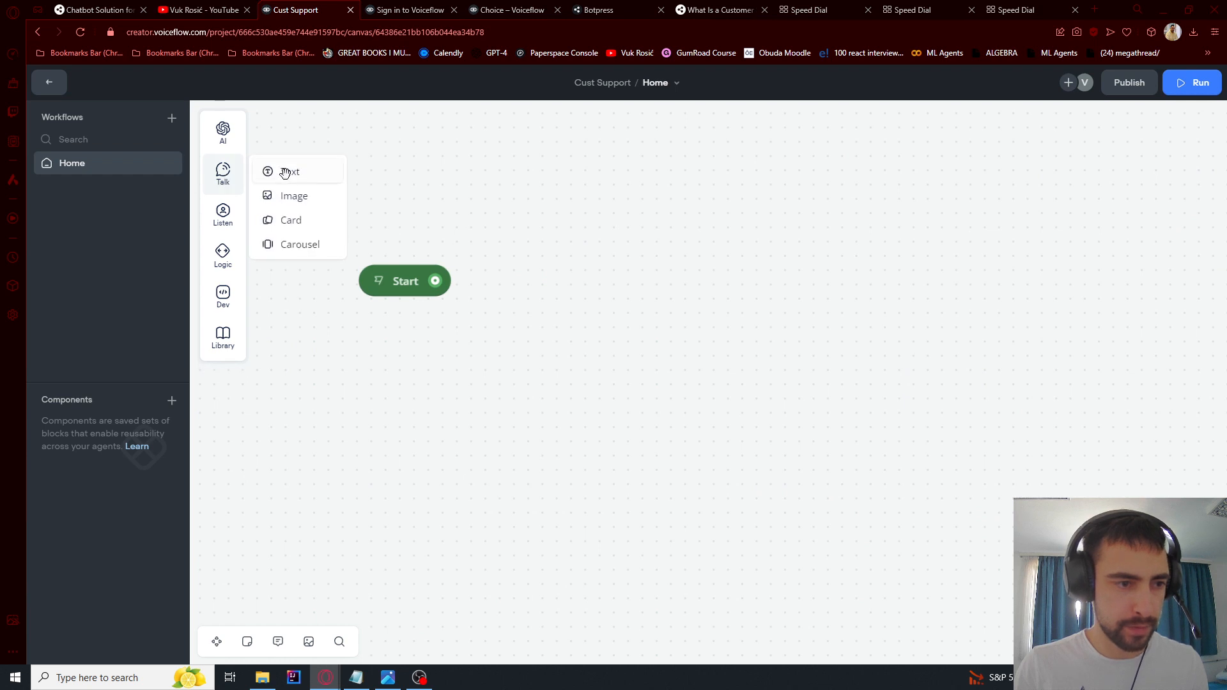
{"action": "left_click", "coordinate": [289, 171]}
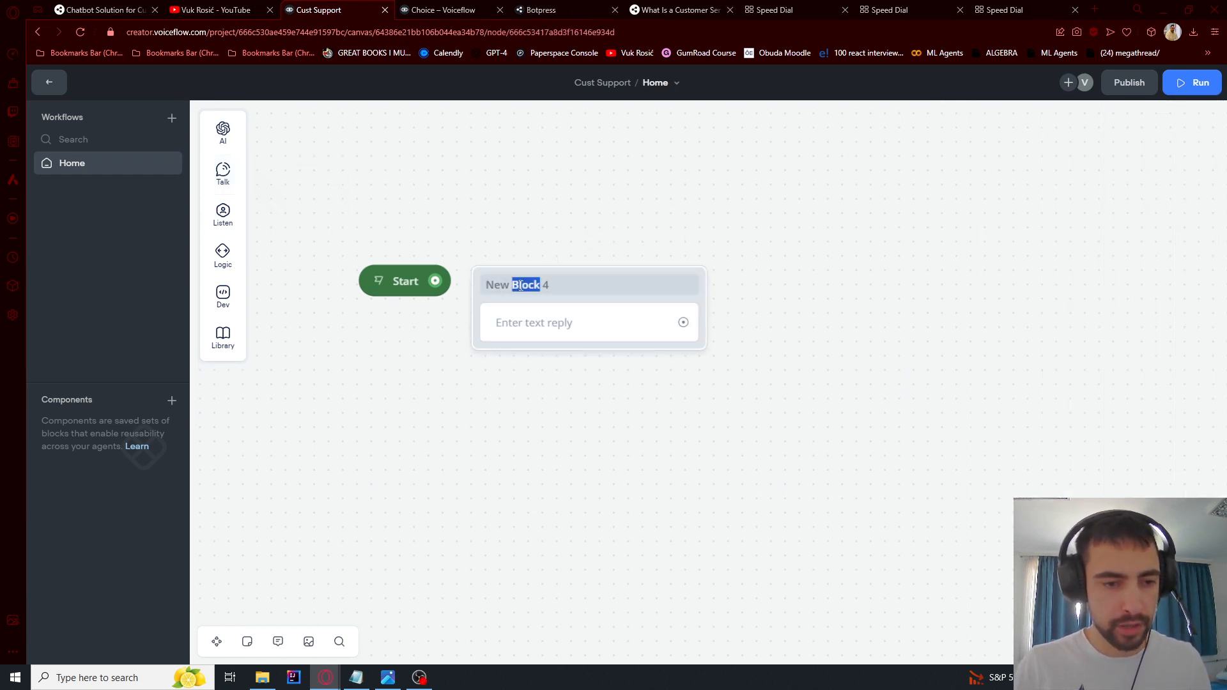
{"action": "type", "text": "First message"}
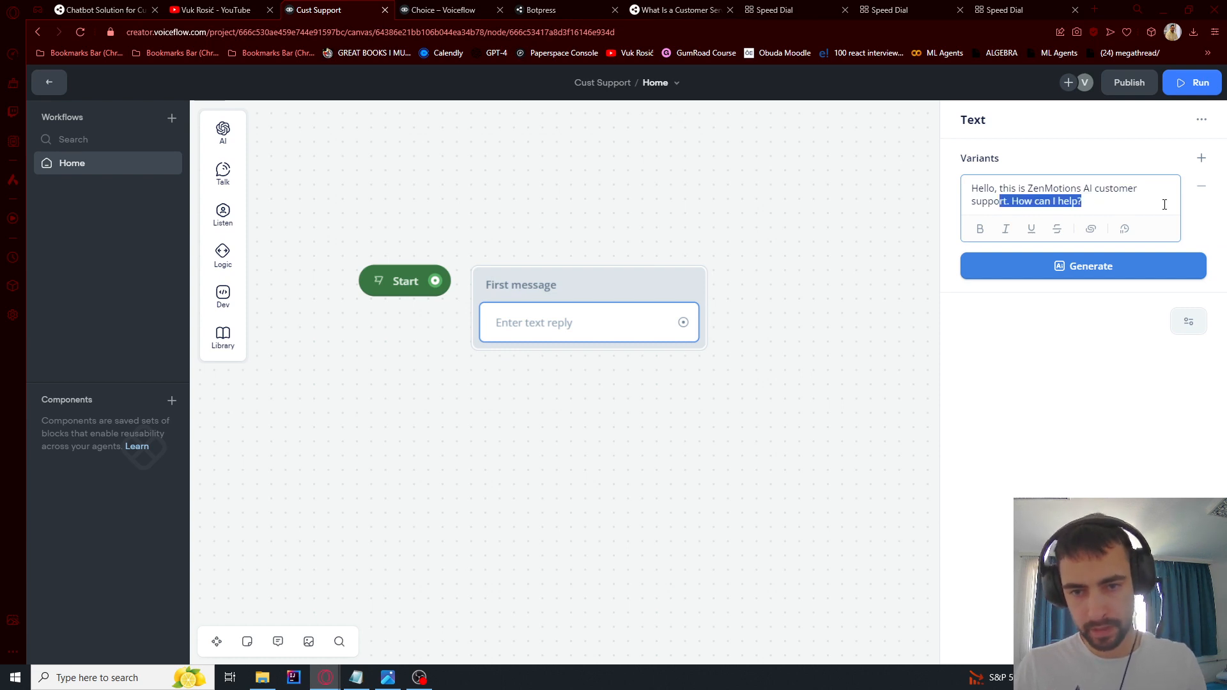
{"action": "left_click", "coordinate": [587, 322]}
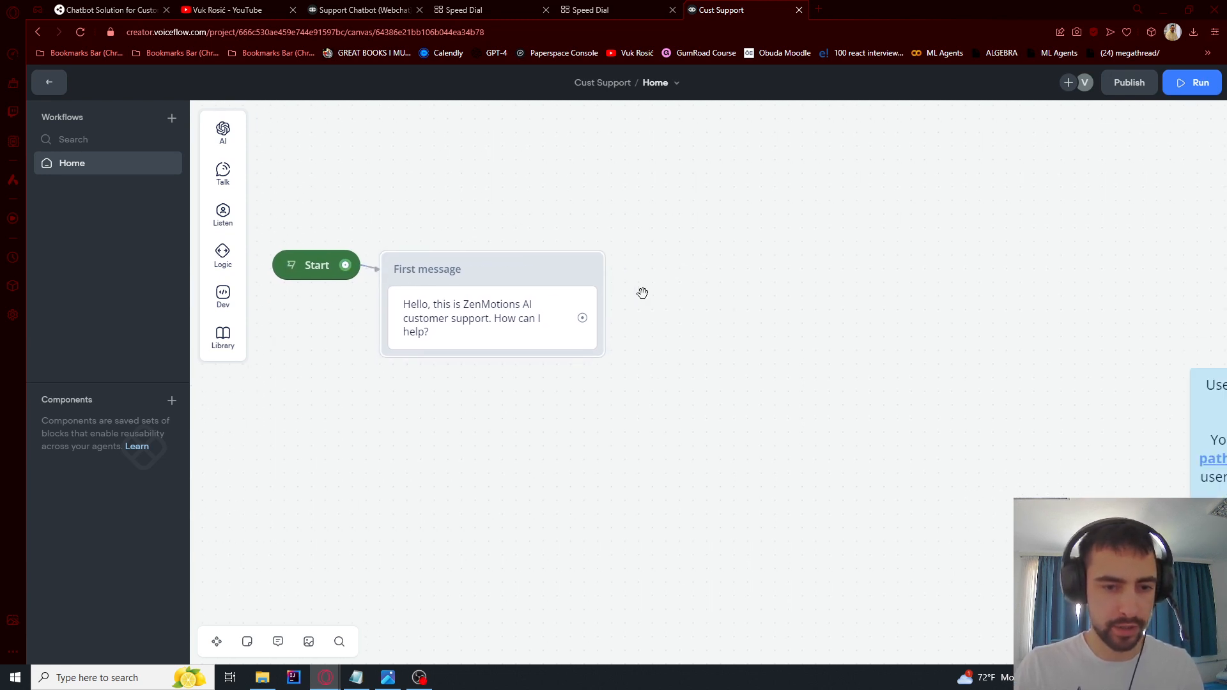
Add a Capture block named 'Capture user response' saving the entire reply to {last_utterance}.
{"action": "left_click", "coordinate": [223, 213]}
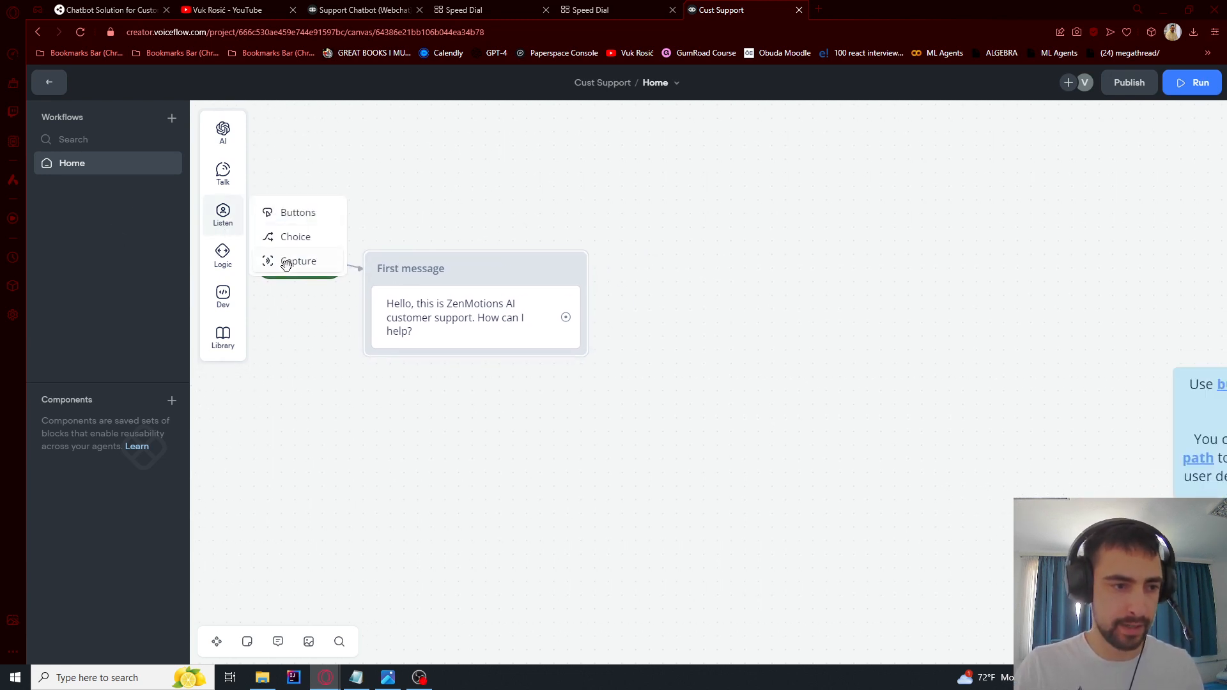
{"action": "left_click", "coordinate": [298, 261]}
{"action": "type", "text": "C"}
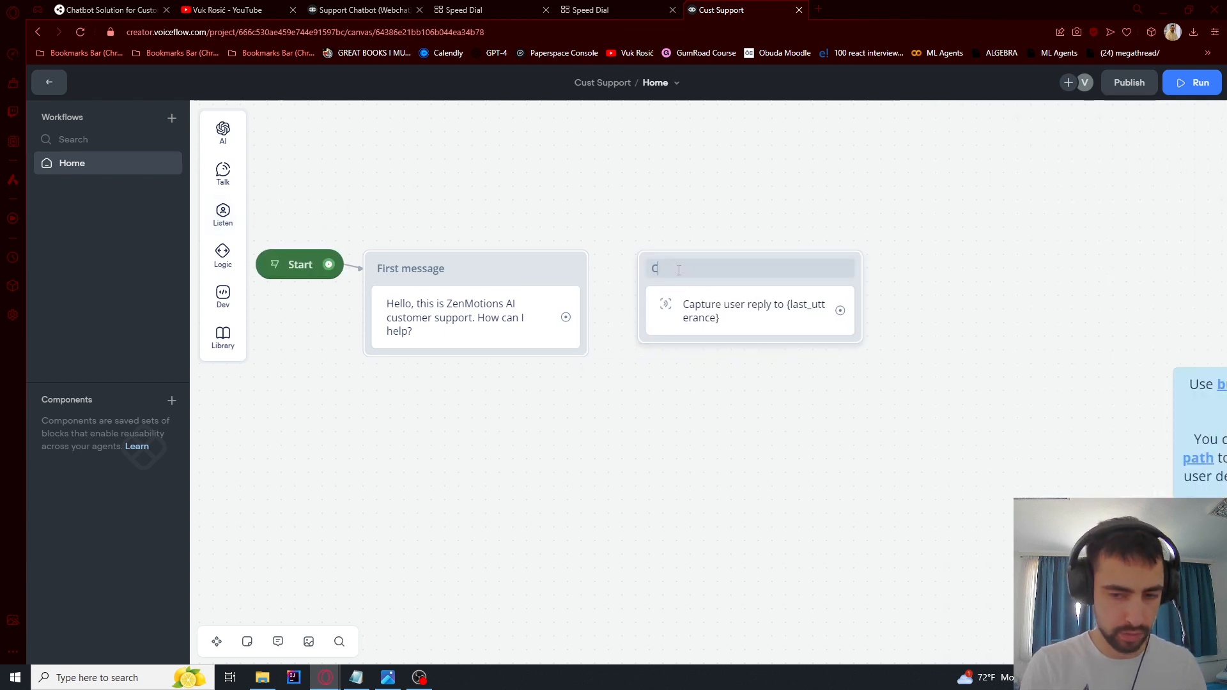
{"action": "type", "text": "apture user response"}
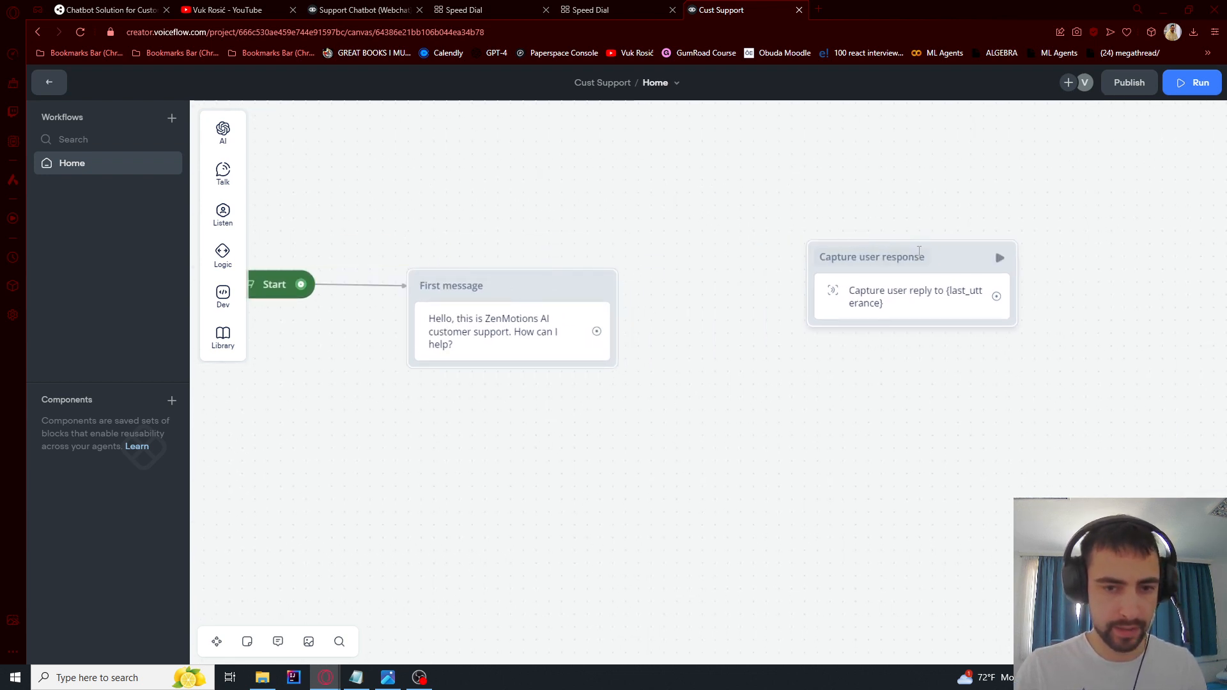
{"action": "left_click", "coordinate": [910, 257]}
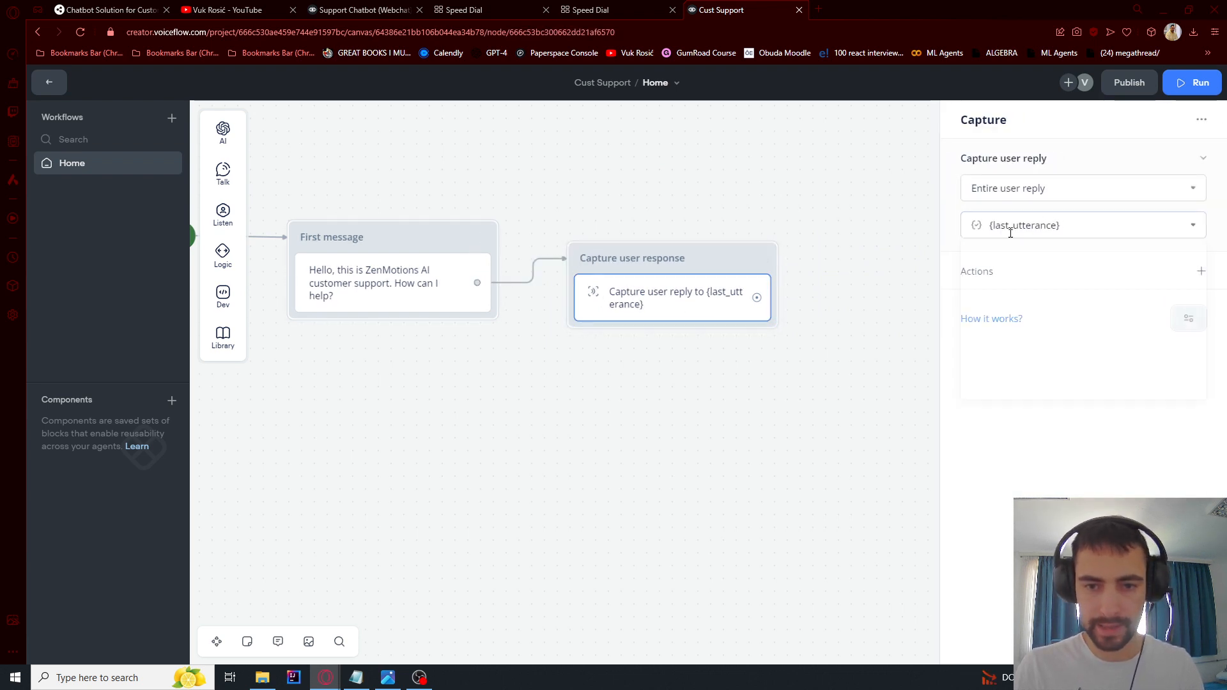
{"action": "left_click", "coordinate": [828, 237]}
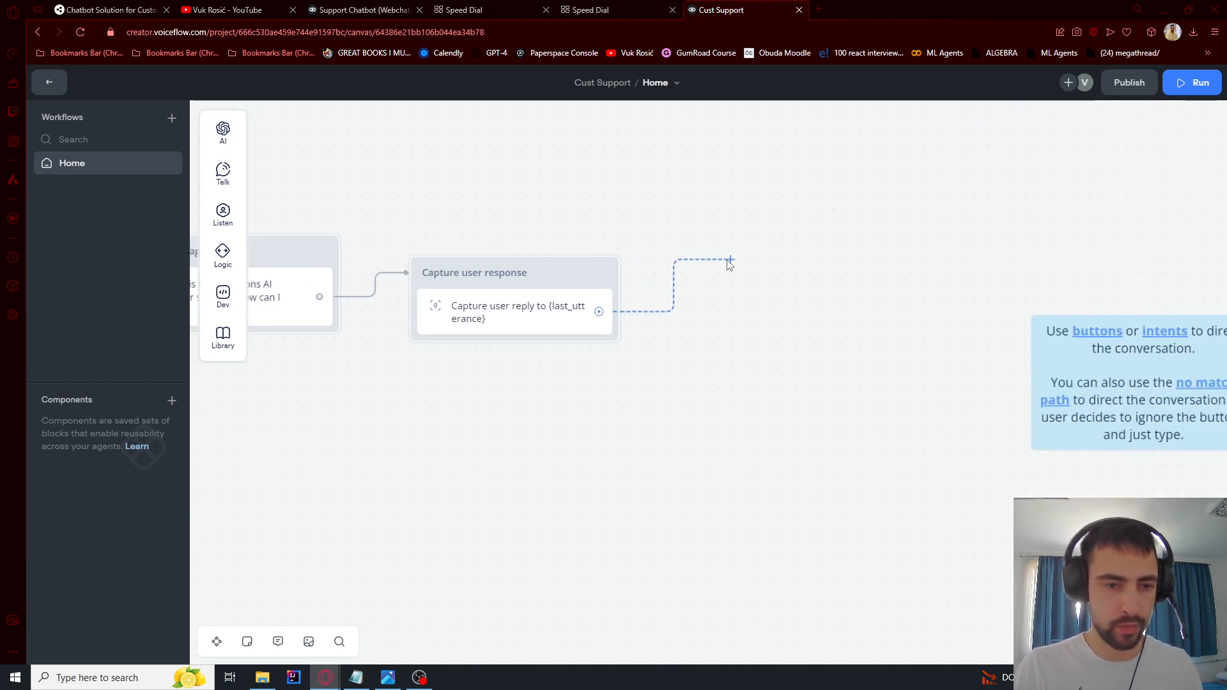
Add an Answer with AI block querying the knowledge base with {last_utterance}.
{"action": "left_click", "coordinate": [728, 260]}
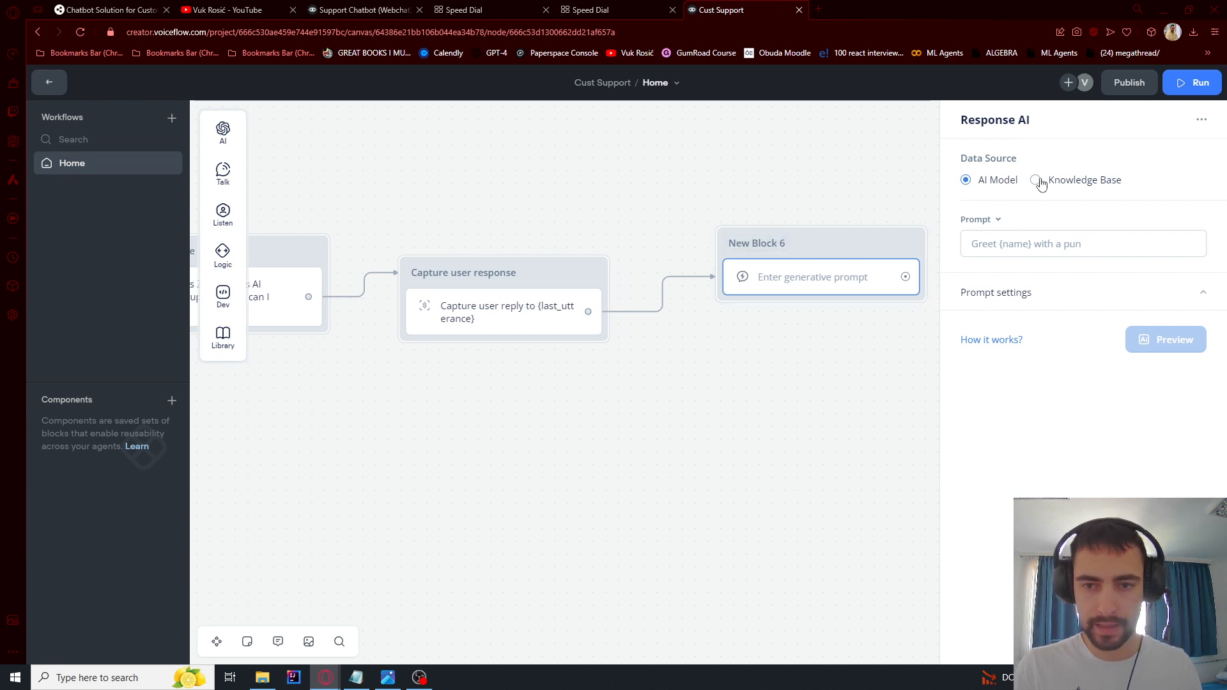
{"action": "left_click", "coordinate": [1035, 179]}
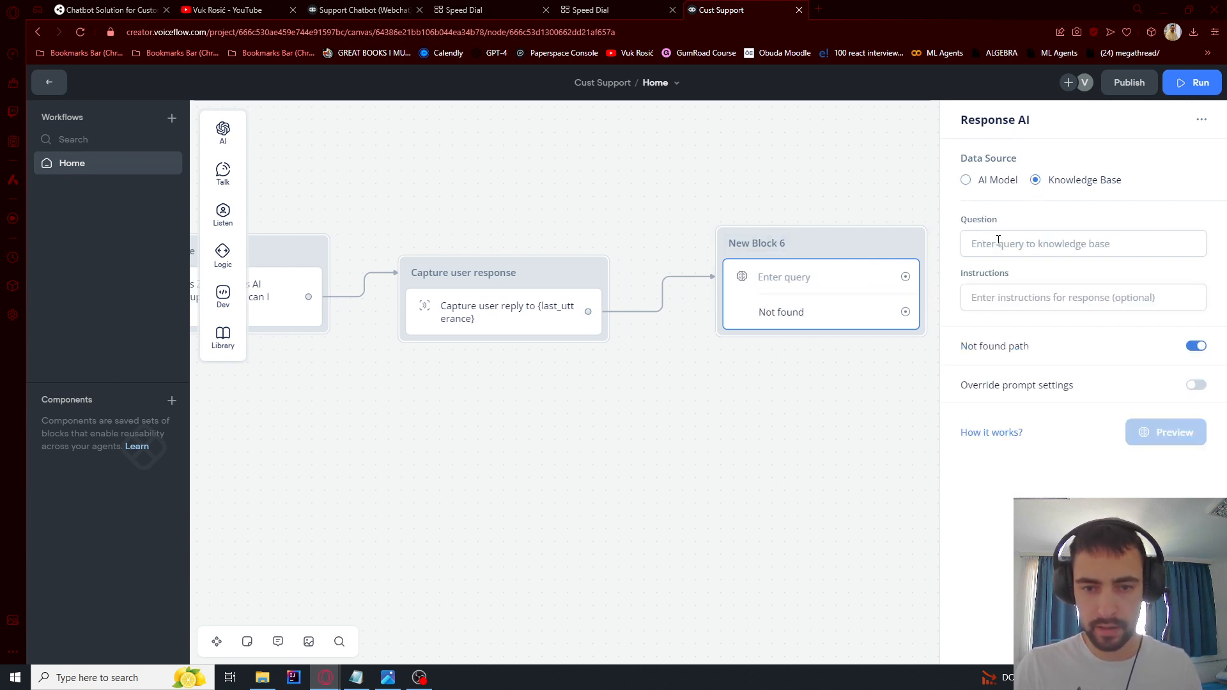
{"action": "left_click", "coordinate": [1082, 243]}
{"action": "type", "text": "Answer"}
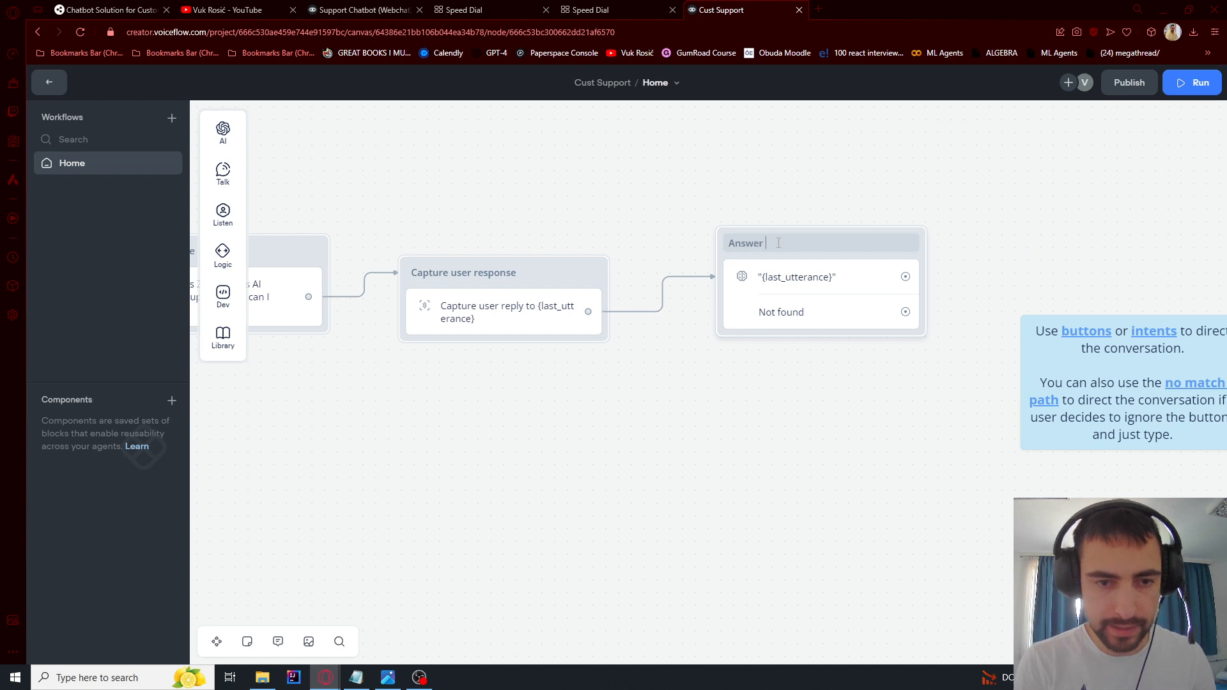
{"action": "type", "text": "with AI"}
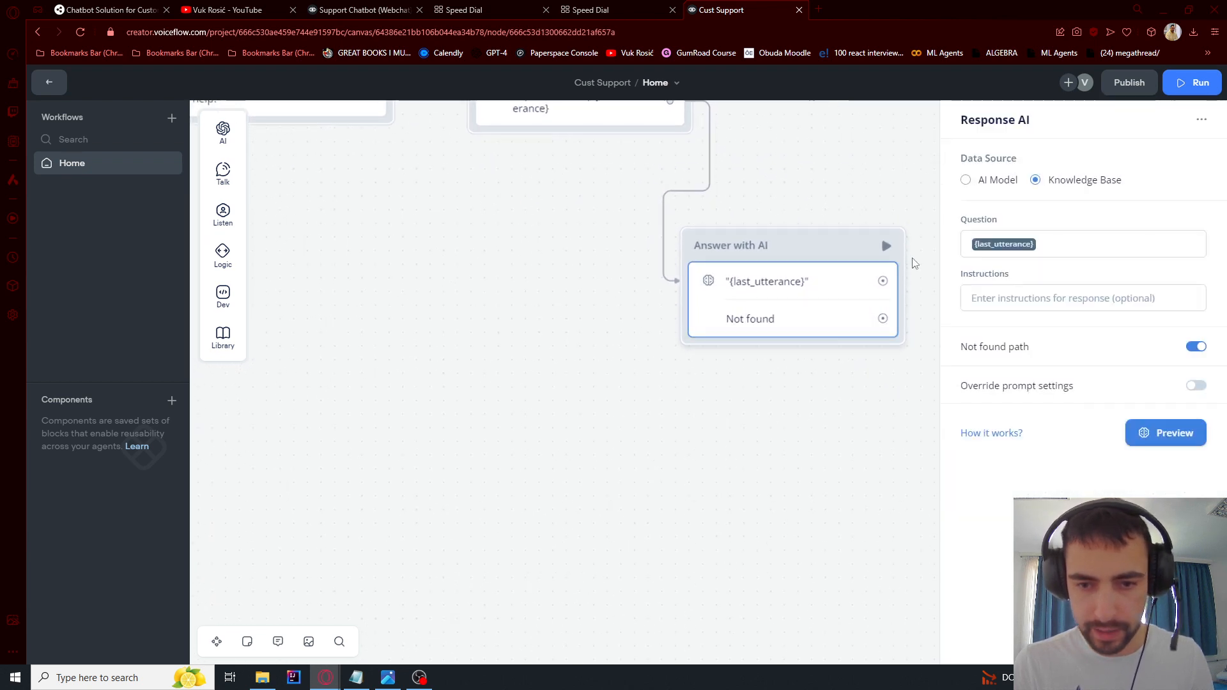
Disable the not-found path and enter 'Act as customer support AI' instructions.
{"action": "left_click", "coordinate": [1195, 346]}
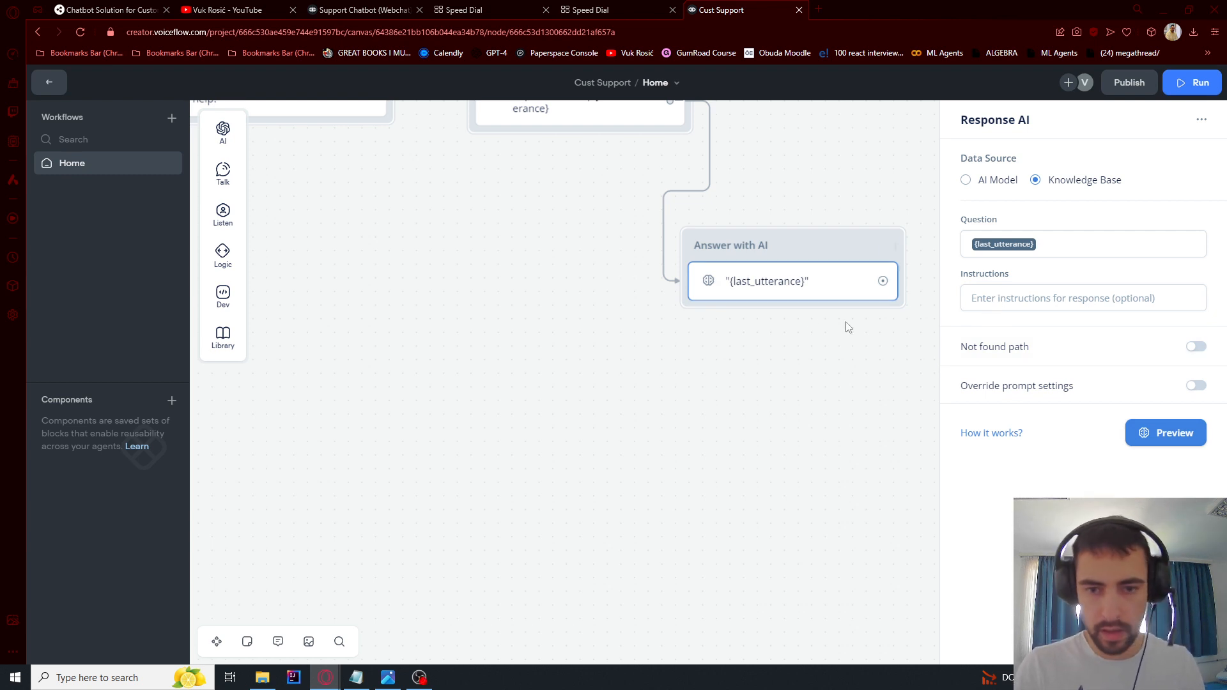
{"action": "type", "text": "Act as customer support AI. Answer the user's question or query."}
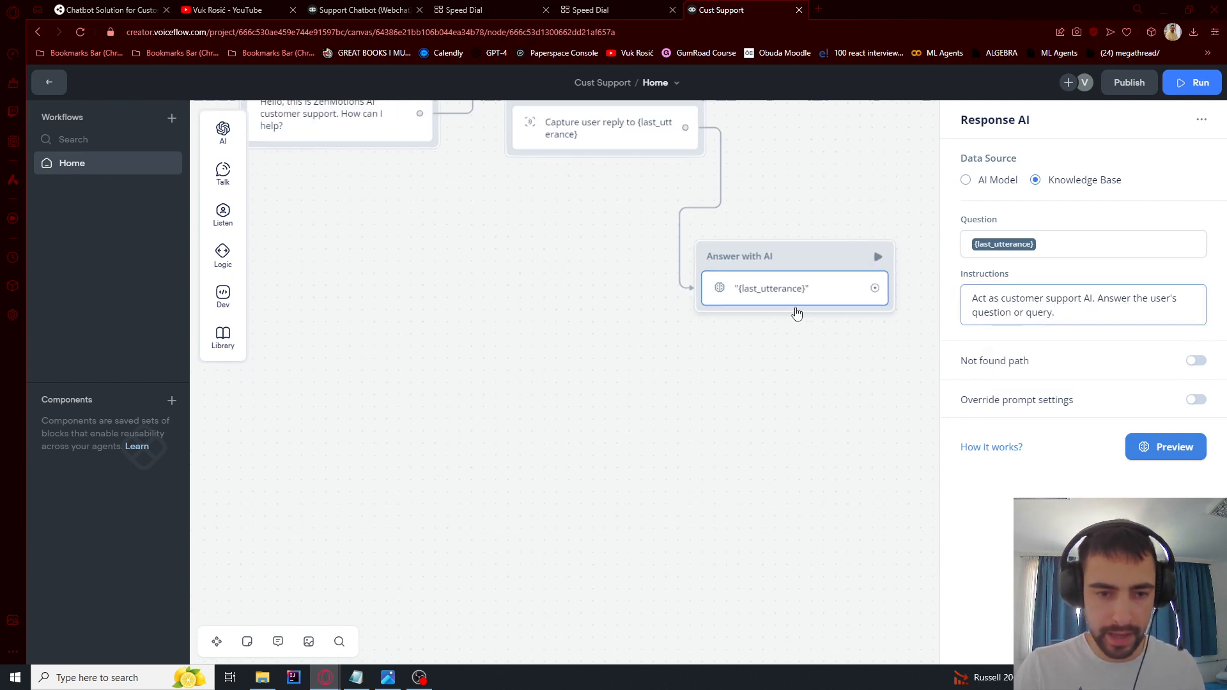
{"action": "right_click", "coordinate": [793, 287]}
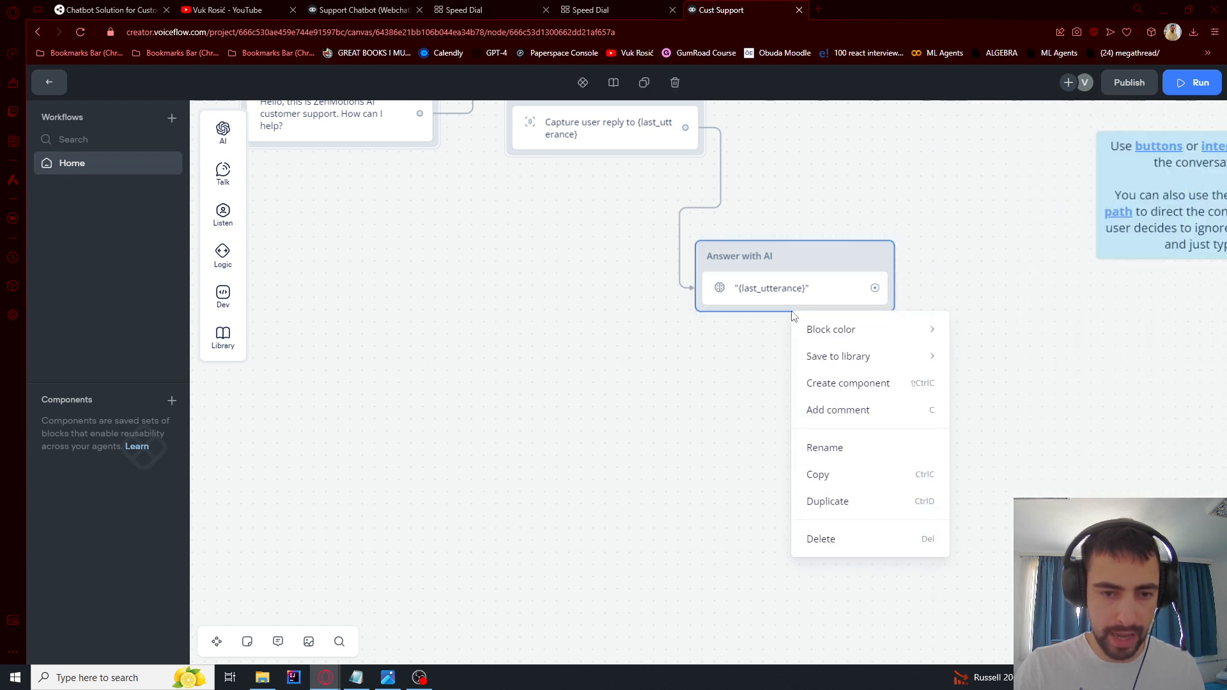
Add a Buttons step with an 'Ask another question' button to Answer with AI.
{"action": "left_click", "coordinate": [223, 213]}
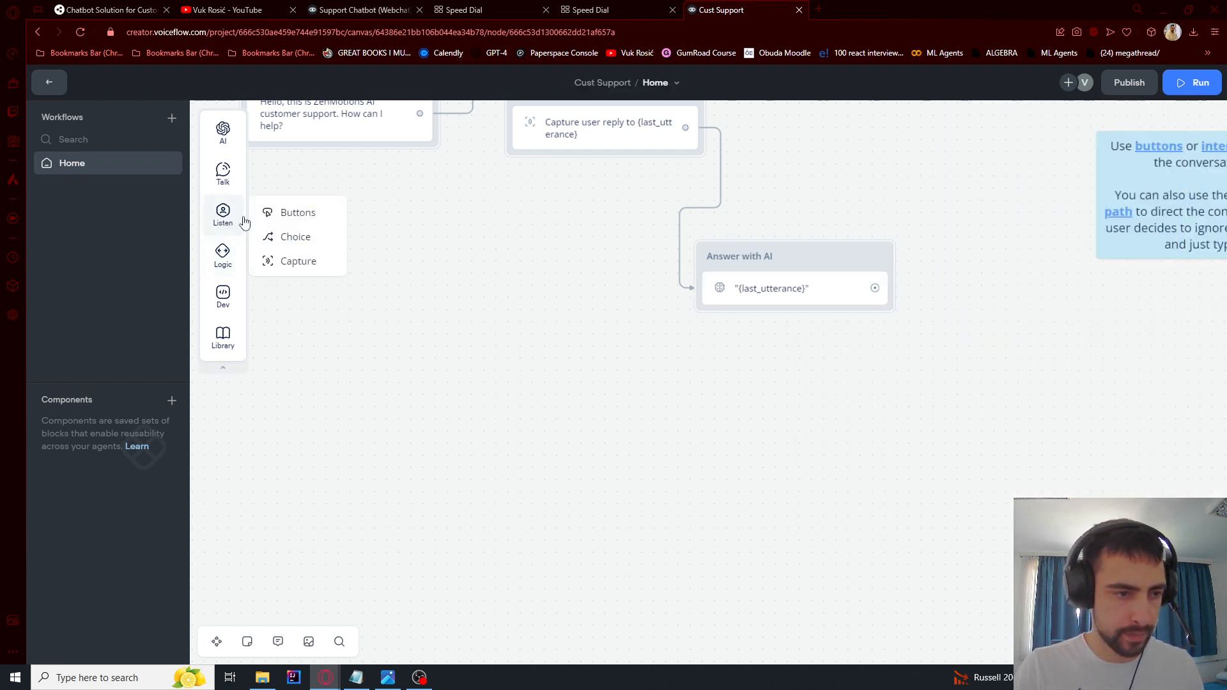
{"action": "left_click", "coordinate": [297, 212]}
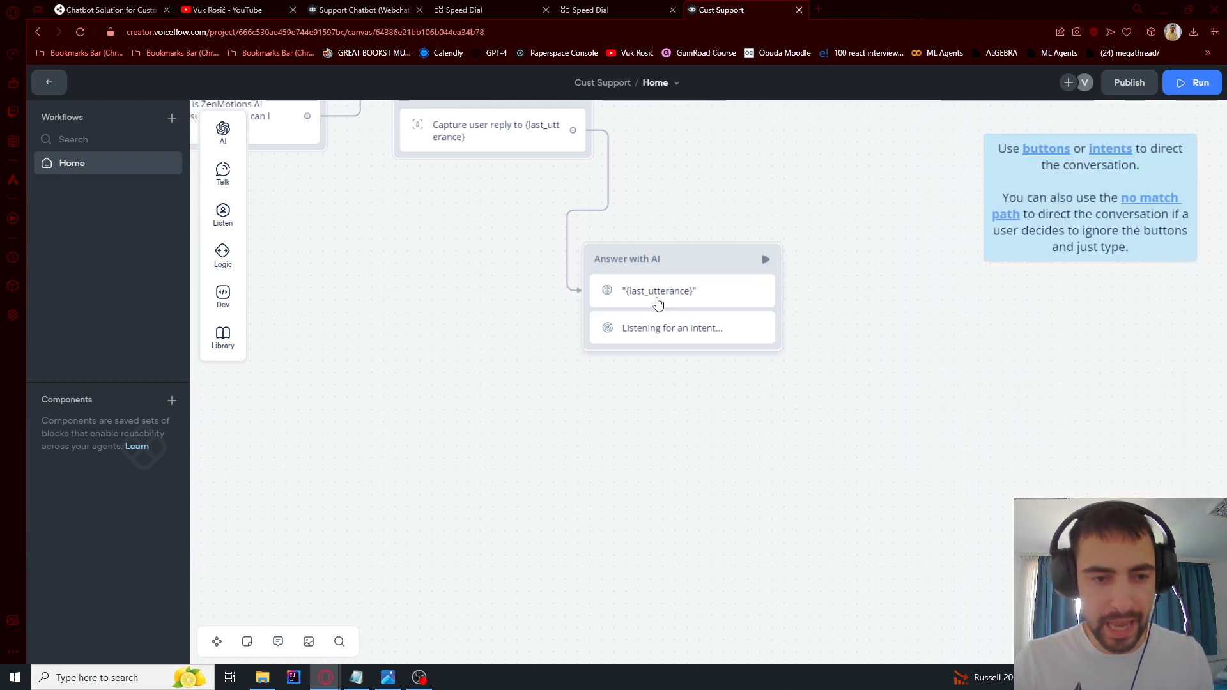
{"action": "left_click", "coordinate": [672, 327]}
{"action": "type", "text": "Ask another question"}
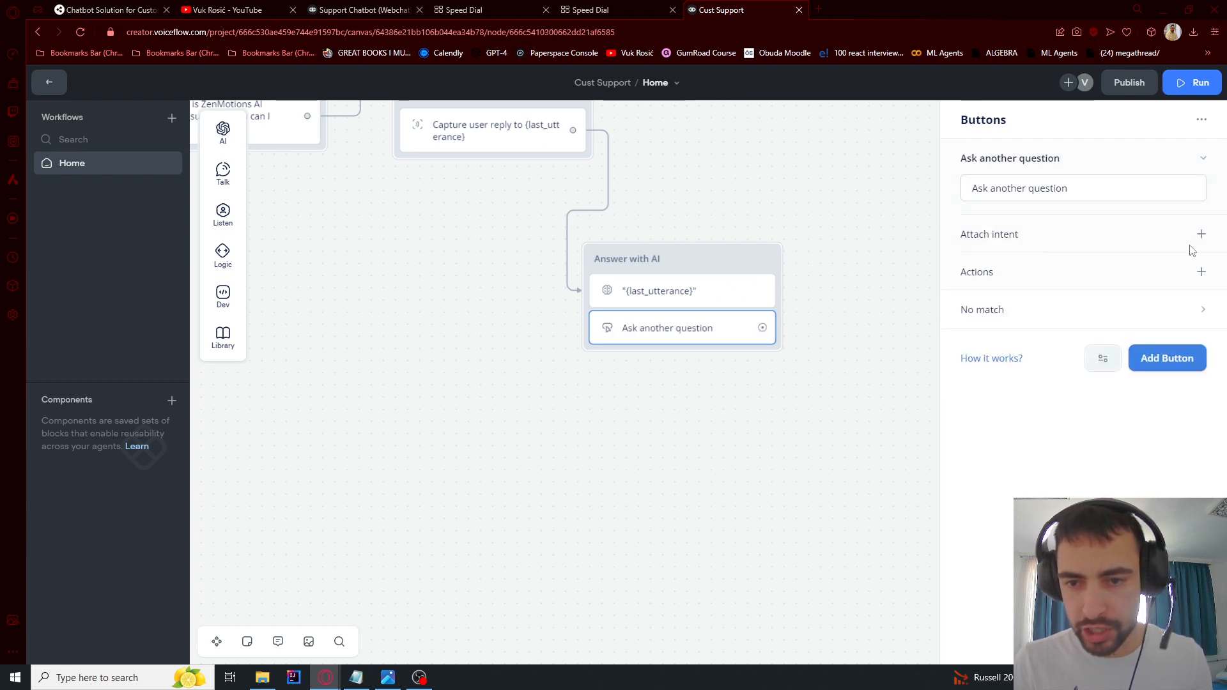
Point that button to Capture user response and add a second End button.
{"action": "left_click", "coordinate": [1201, 272]}
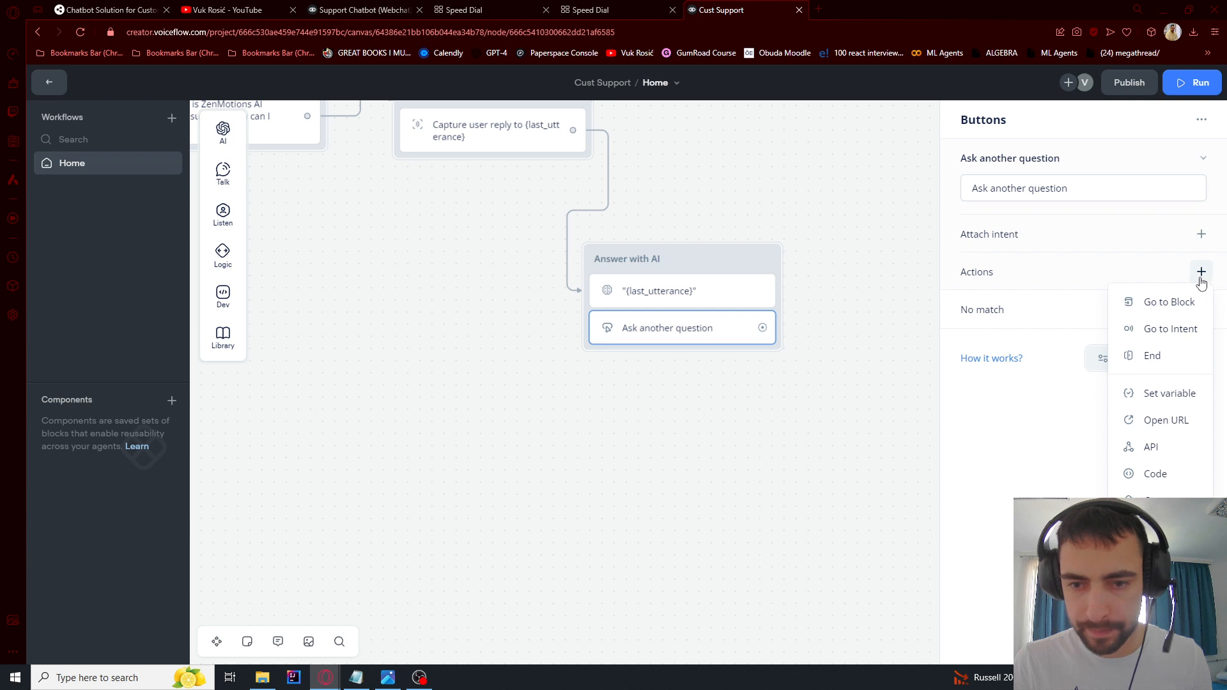
{"action": "left_click", "coordinate": [1170, 301]}
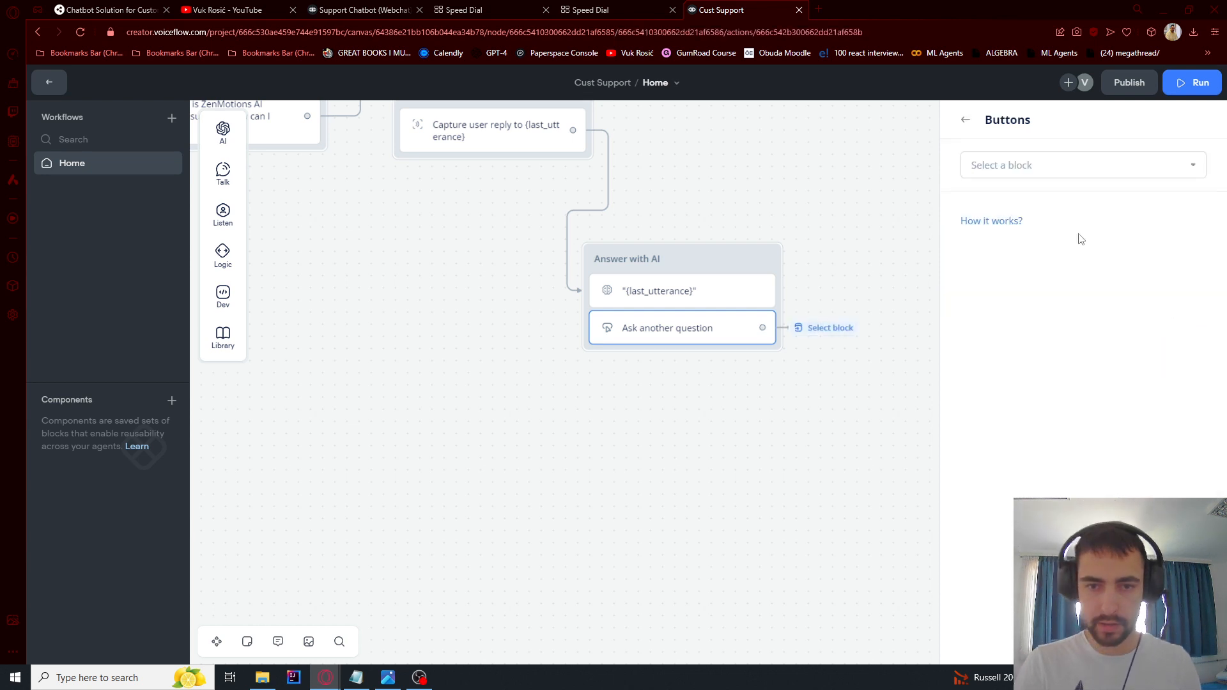
{"action": "mouse_move", "coordinate": [994, 261]}
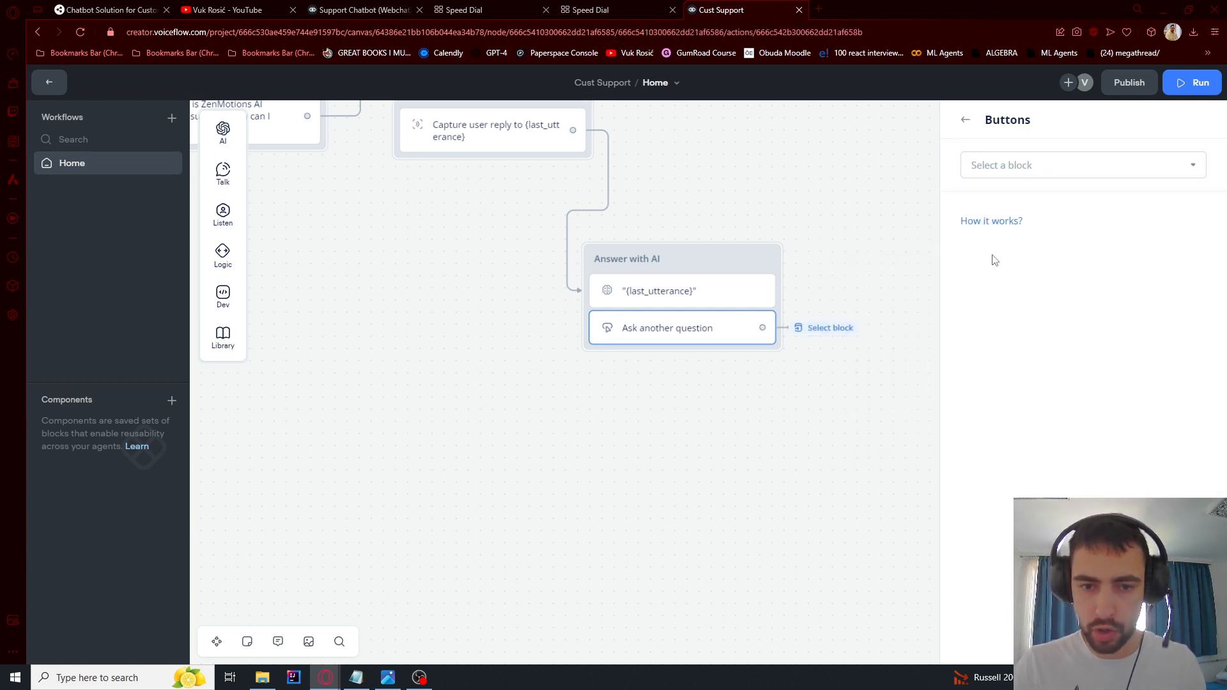
{"action": "left_click", "coordinate": [1082, 165]}
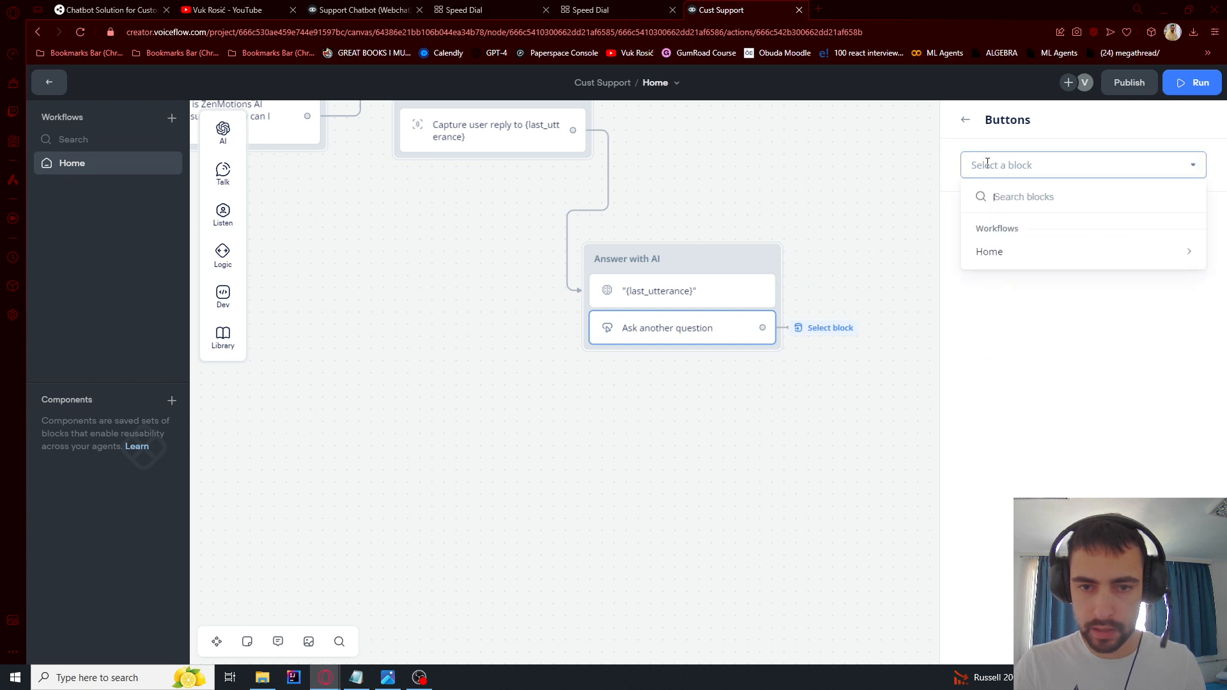
{"action": "left_click", "coordinate": [990, 251]}
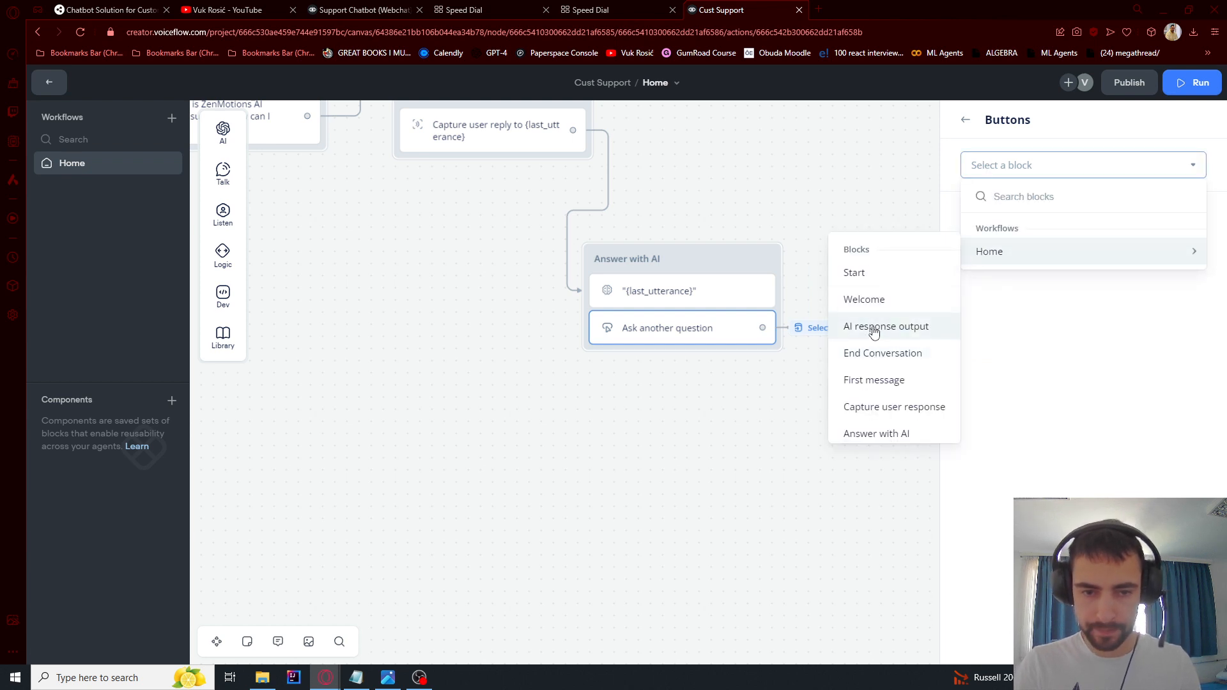
{"action": "left_click", "coordinate": [893, 407]}
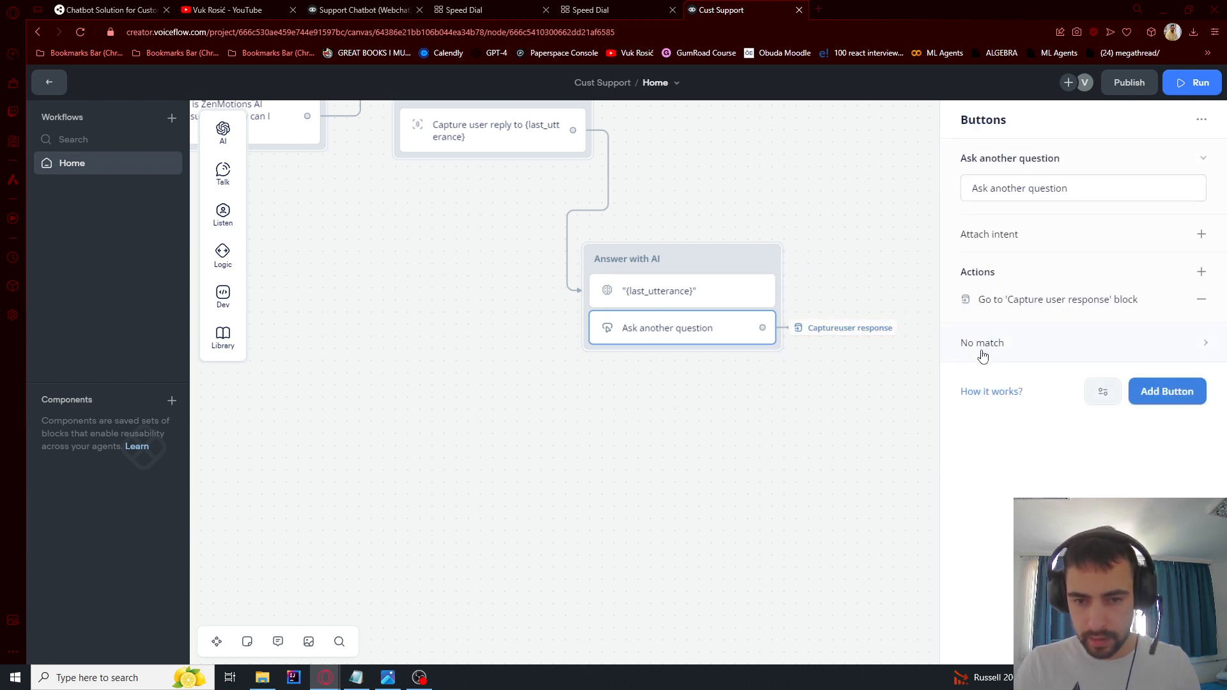
{"action": "left_click", "coordinate": [1165, 391]}
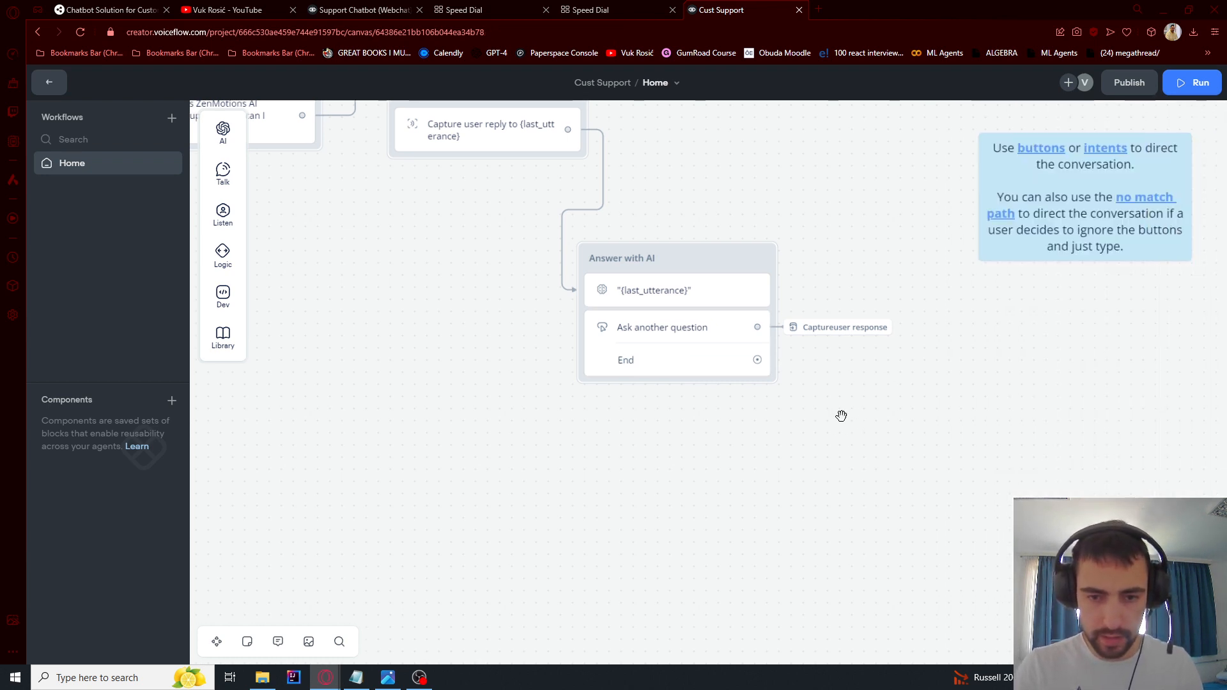
Place a Logic End block on the canvas.
{"action": "right_click", "coordinate": [841, 415]}
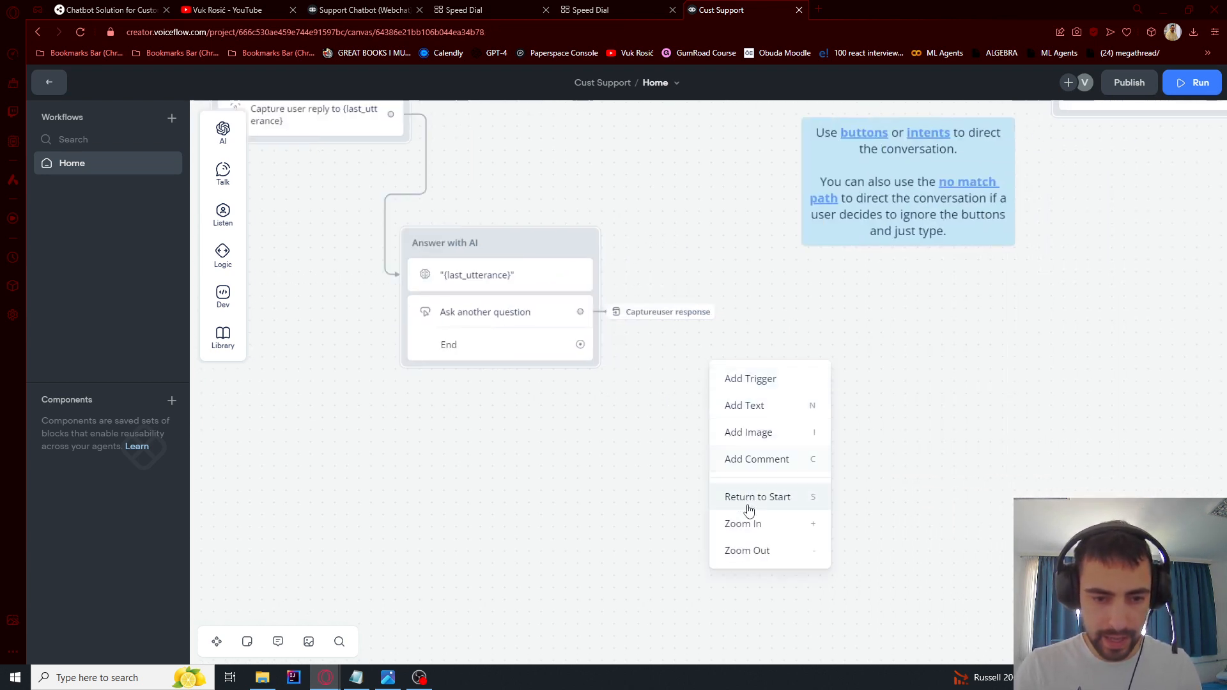
{"action": "left_click", "coordinate": [222, 254]}
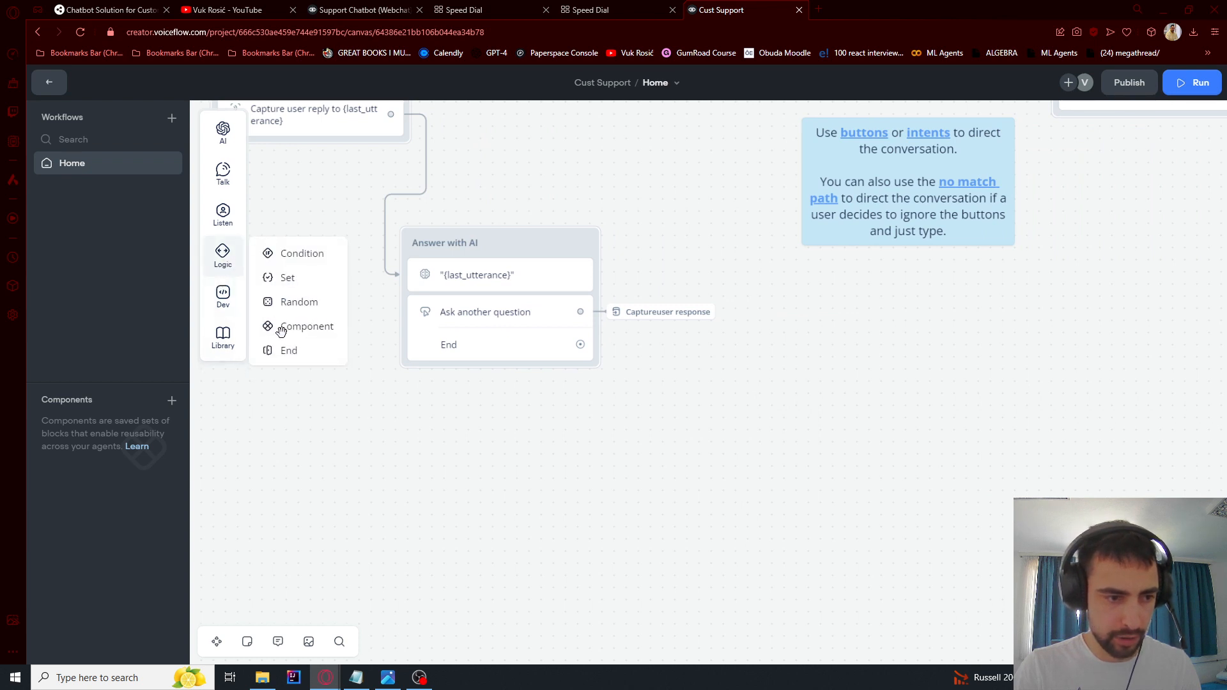
{"action": "left_click", "coordinate": [288, 350]}
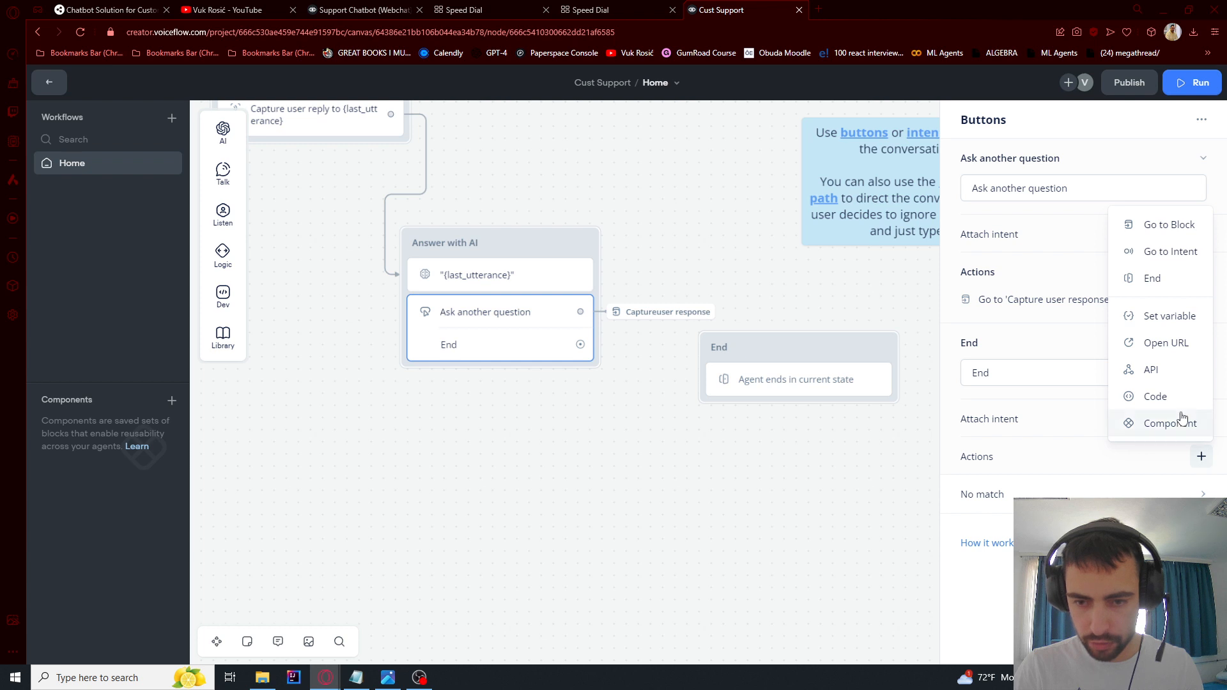
Set the End button's Go to Block action to the End block.
{"action": "left_click", "coordinate": [1170, 224]}
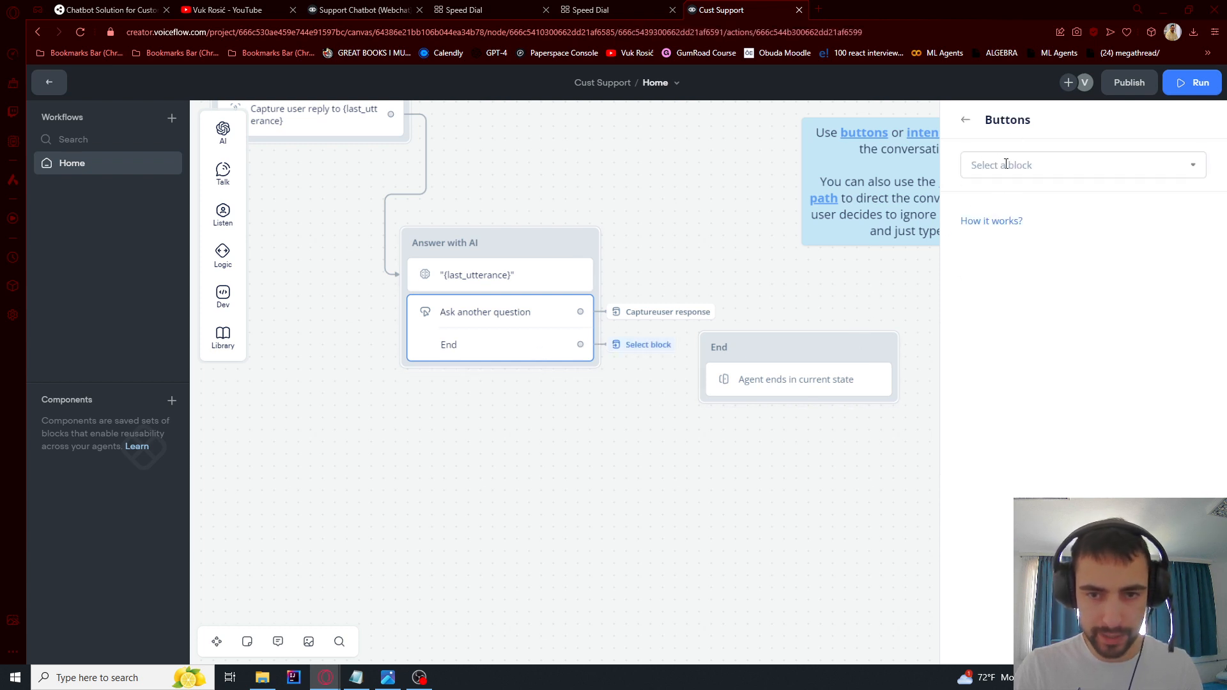
{"action": "left_click", "coordinate": [1082, 164]}
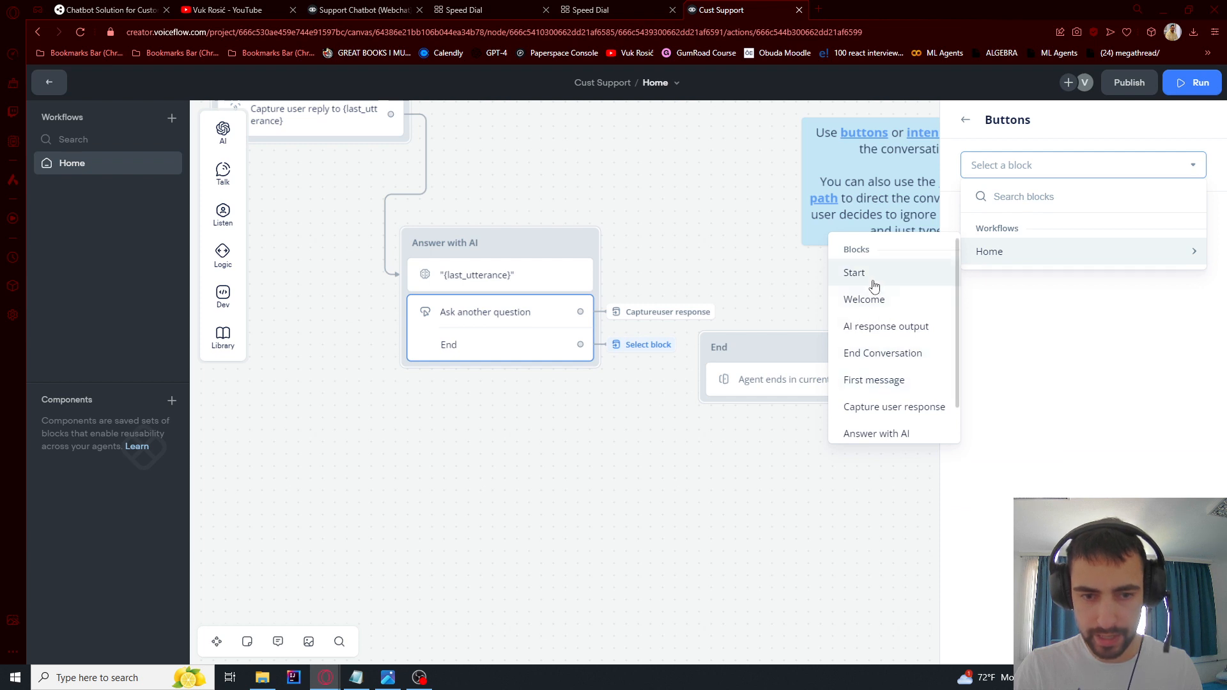
{"action": "scroll", "scroll_direction": "down", "scroll_amount": 3}
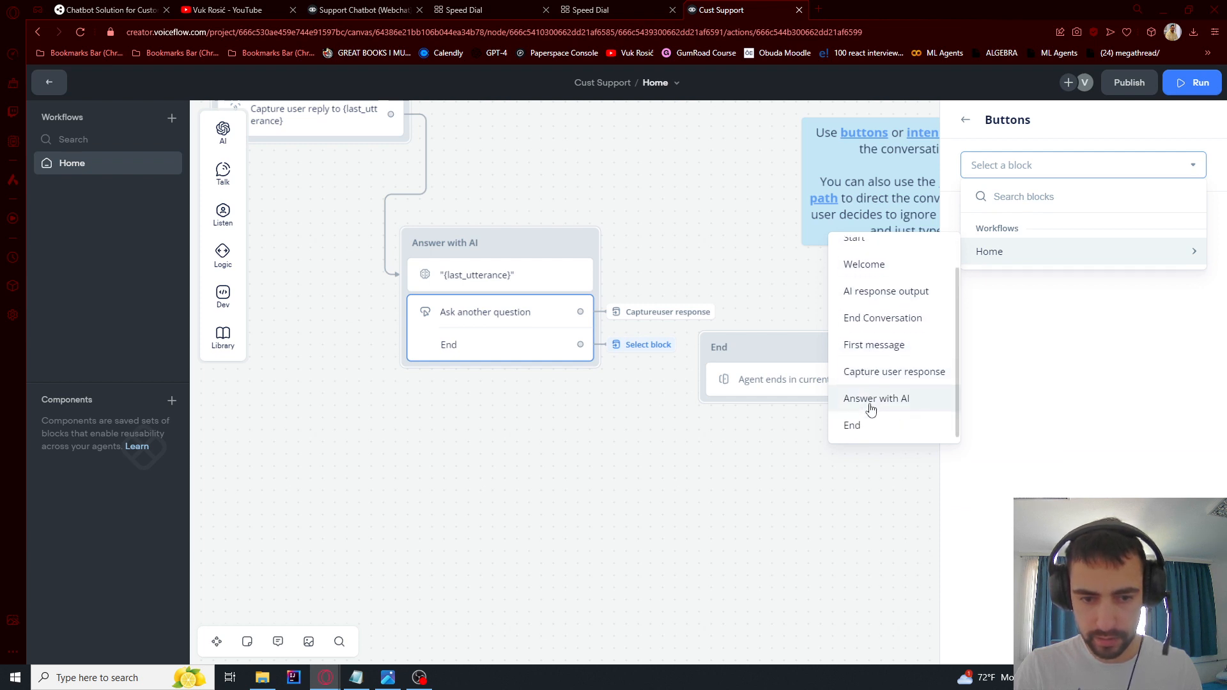
{"action": "left_click", "coordinate": [852, 425]}
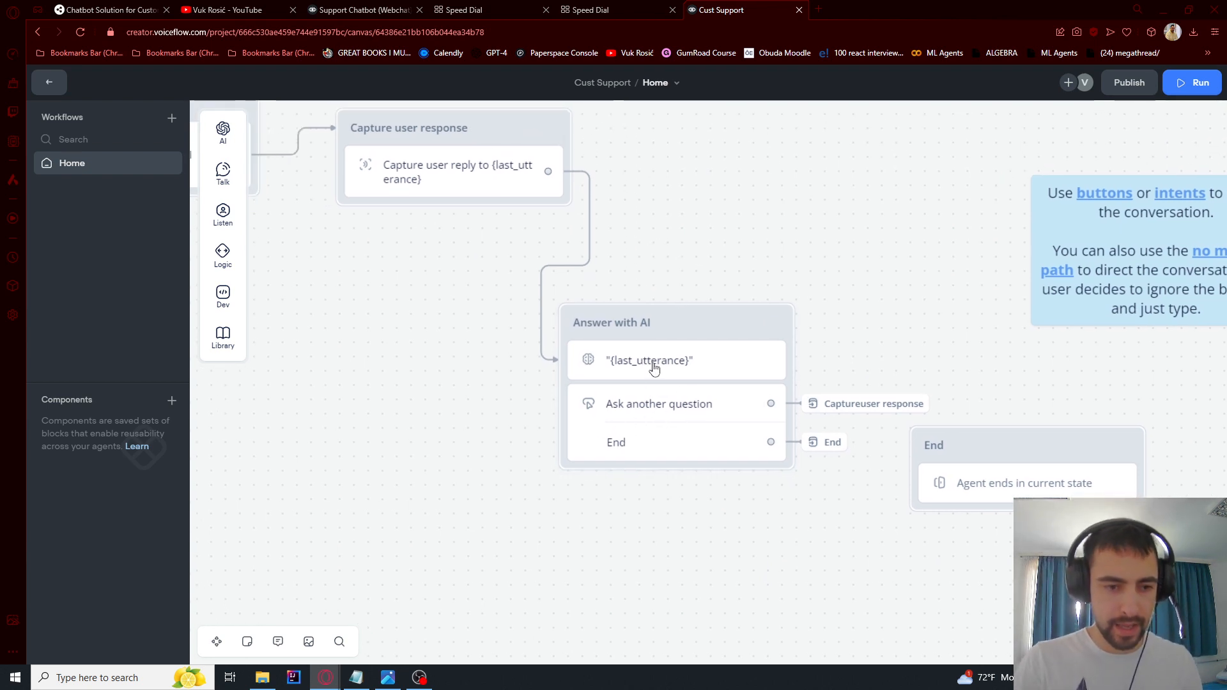
Import the FAQ as a plain-text knowledge base source, then reopen the Home workflow.
{"action": "left_click", "coordinate": [676, 360]}
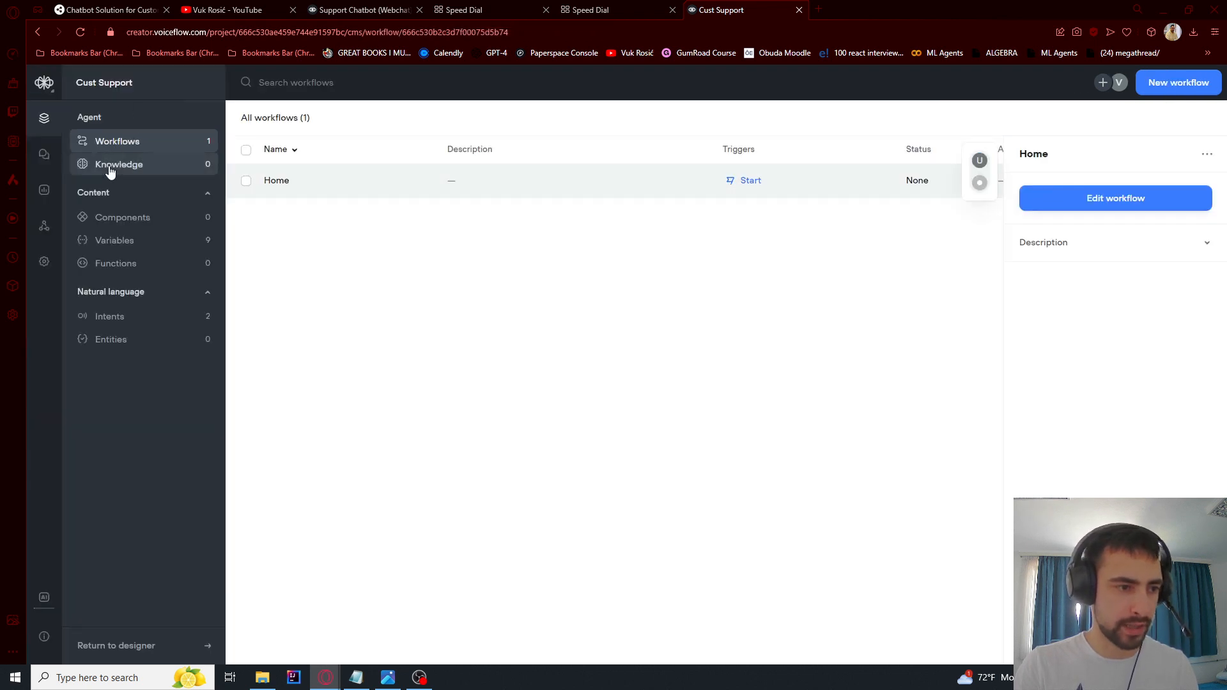
{"action": "left_click", "coordinate": [119, 164]}
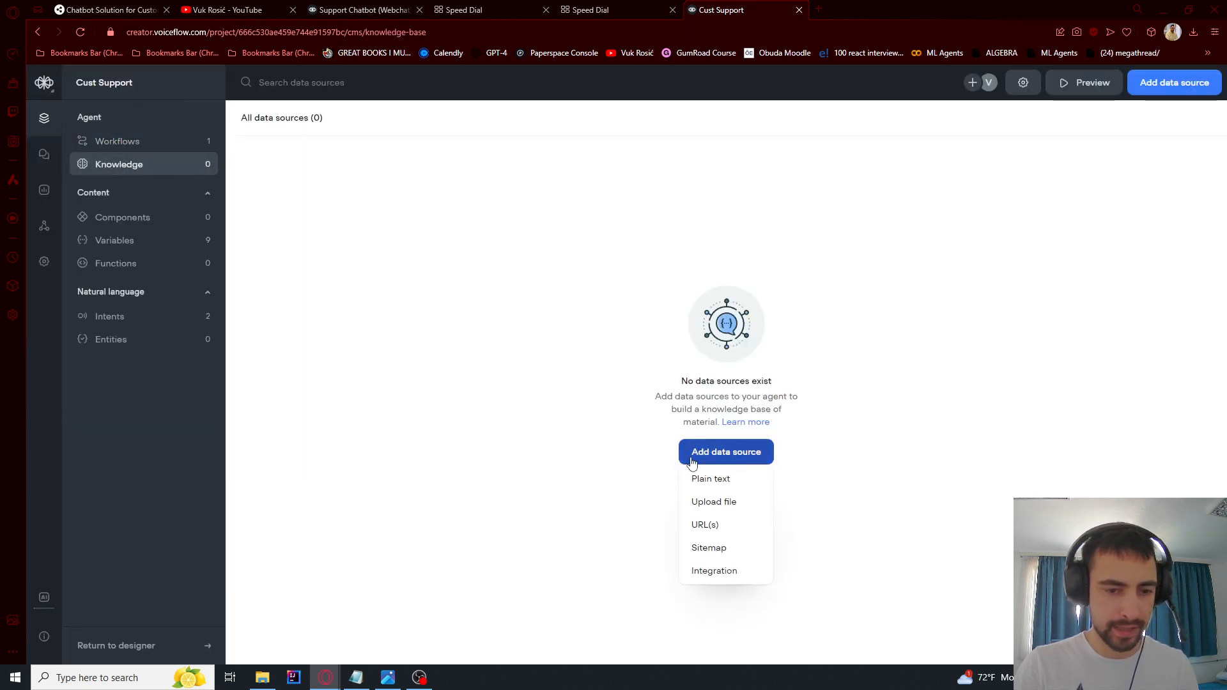
{"action": "left_click", "coordinate": [710, 478]}
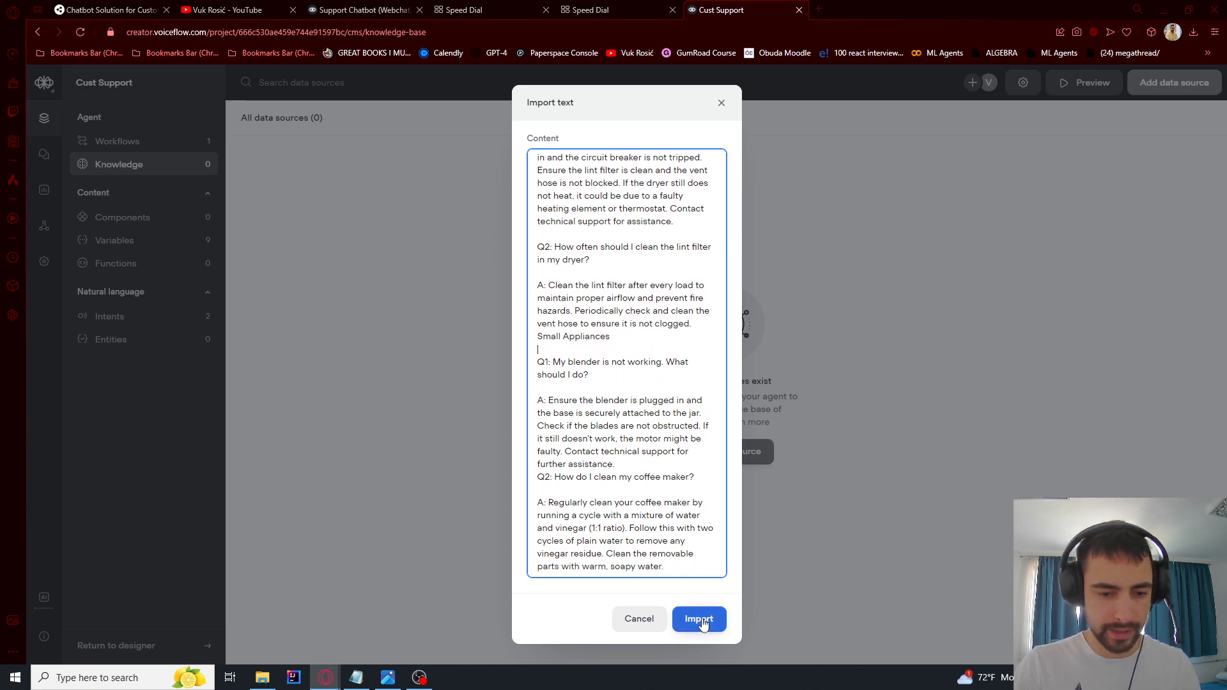
{"action": "left_click", "coordinate": [698, 620]}
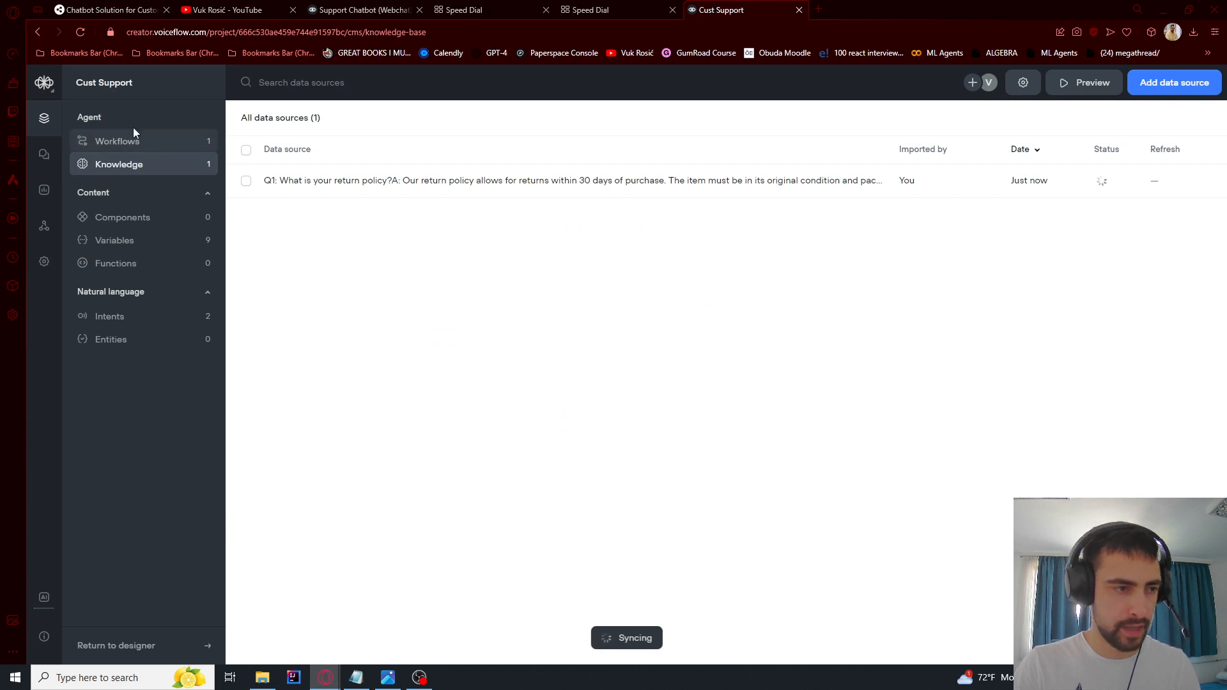
{"action": "left_click", "coordinate": [118, 141]}
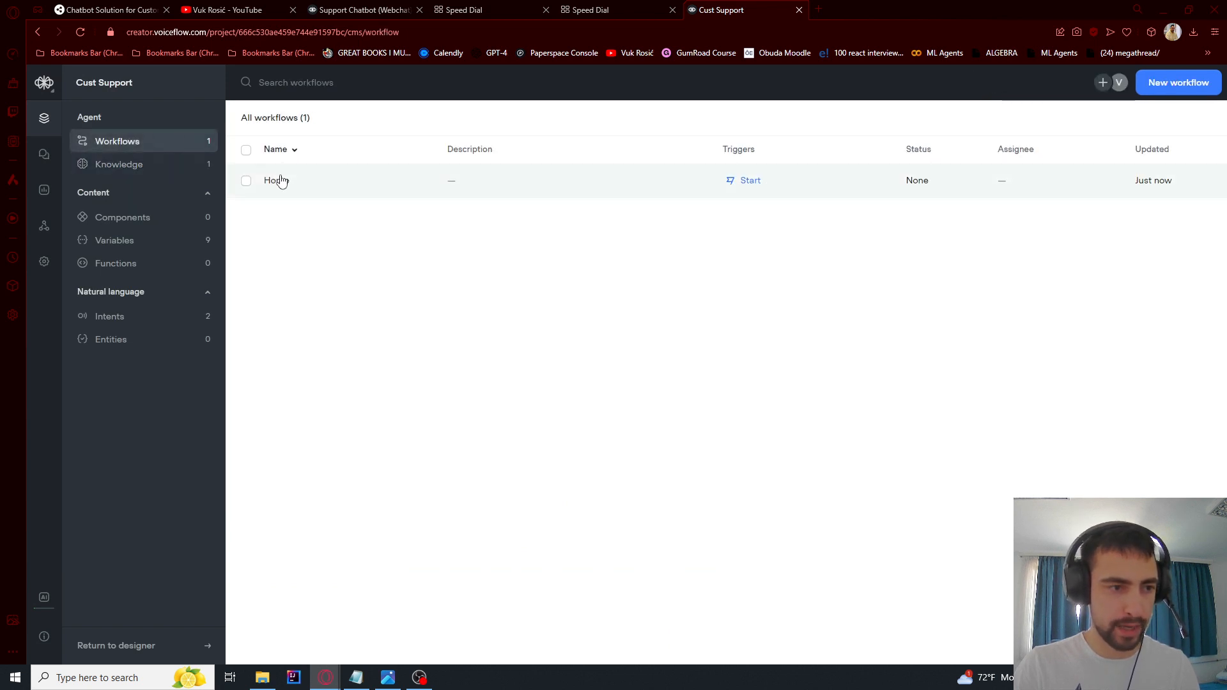
{"action": "left_click", "coordinate": [276, 180]}
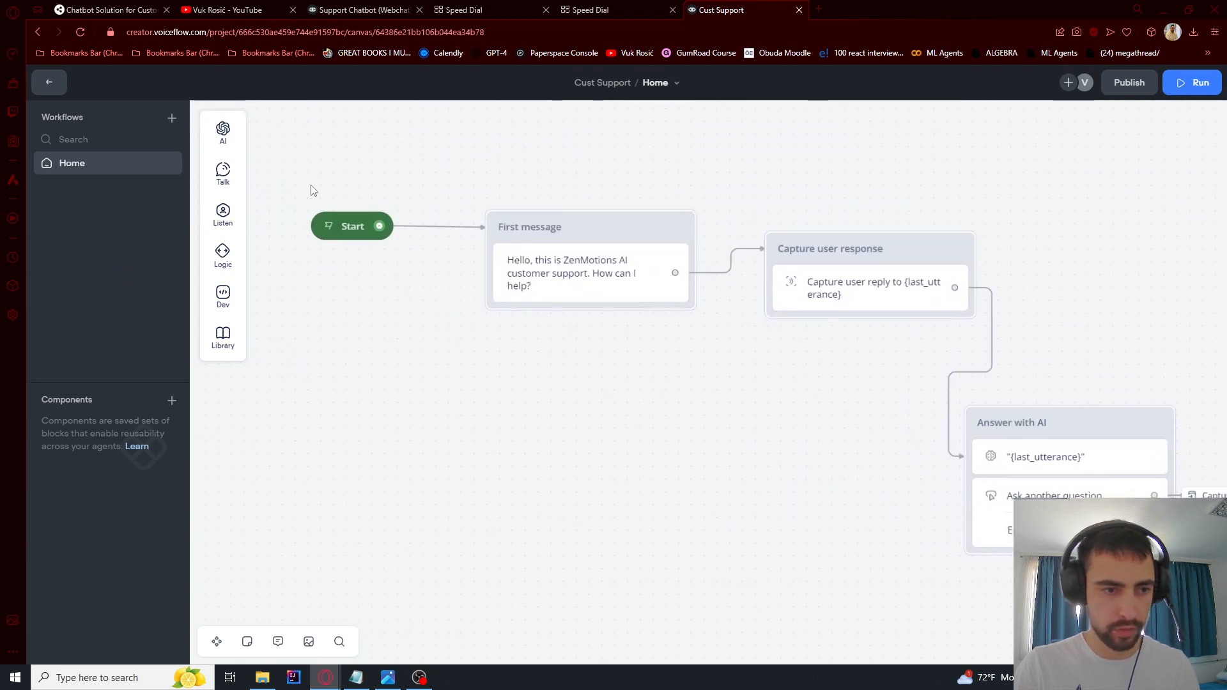
Run the prototype, ask 'My microwave is not turning on', then end the session.
{"action": "left_click", "coordinate": [1190, 83]}
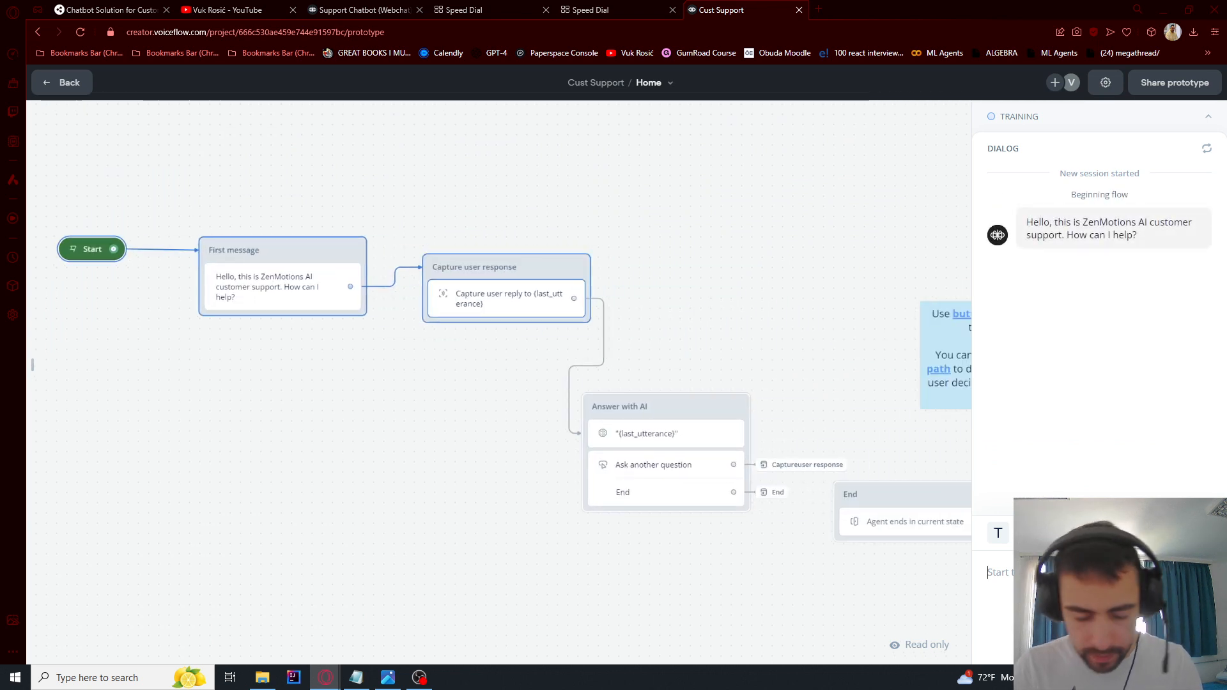
{"action": "type", "text": "my m"}
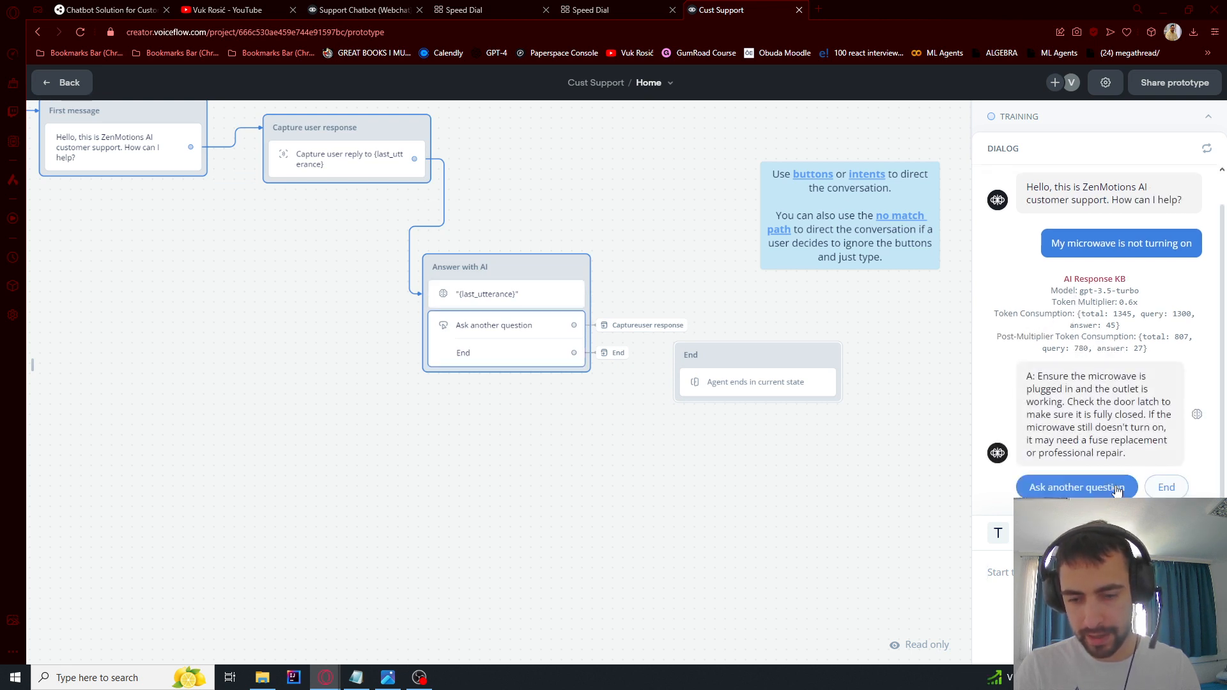
{"action": "left_click", "coordinate": [1165, 487]}
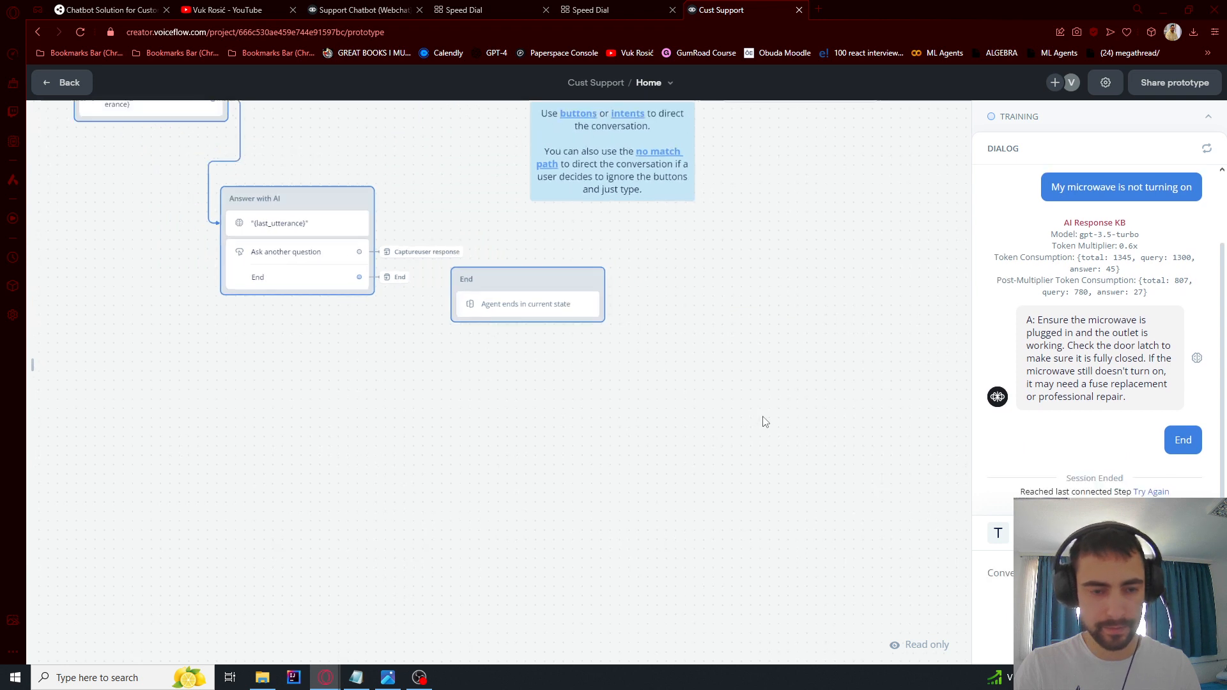